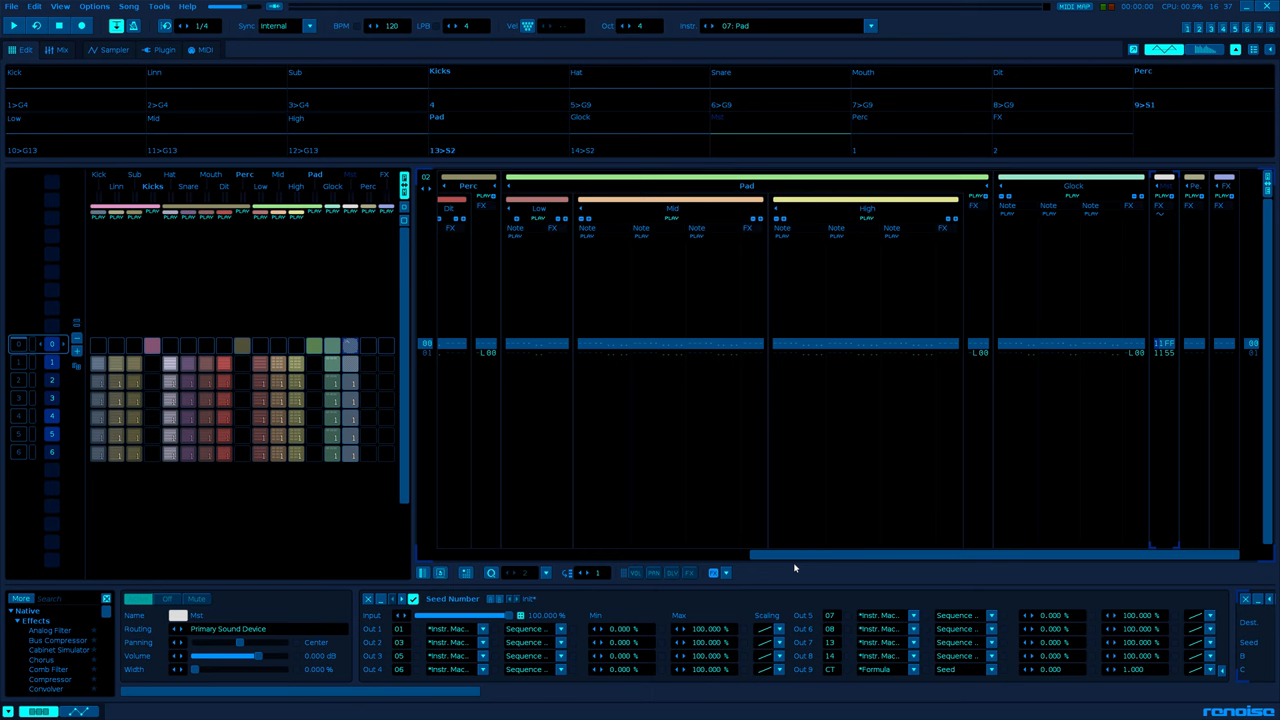
mouse_move(433, 294)
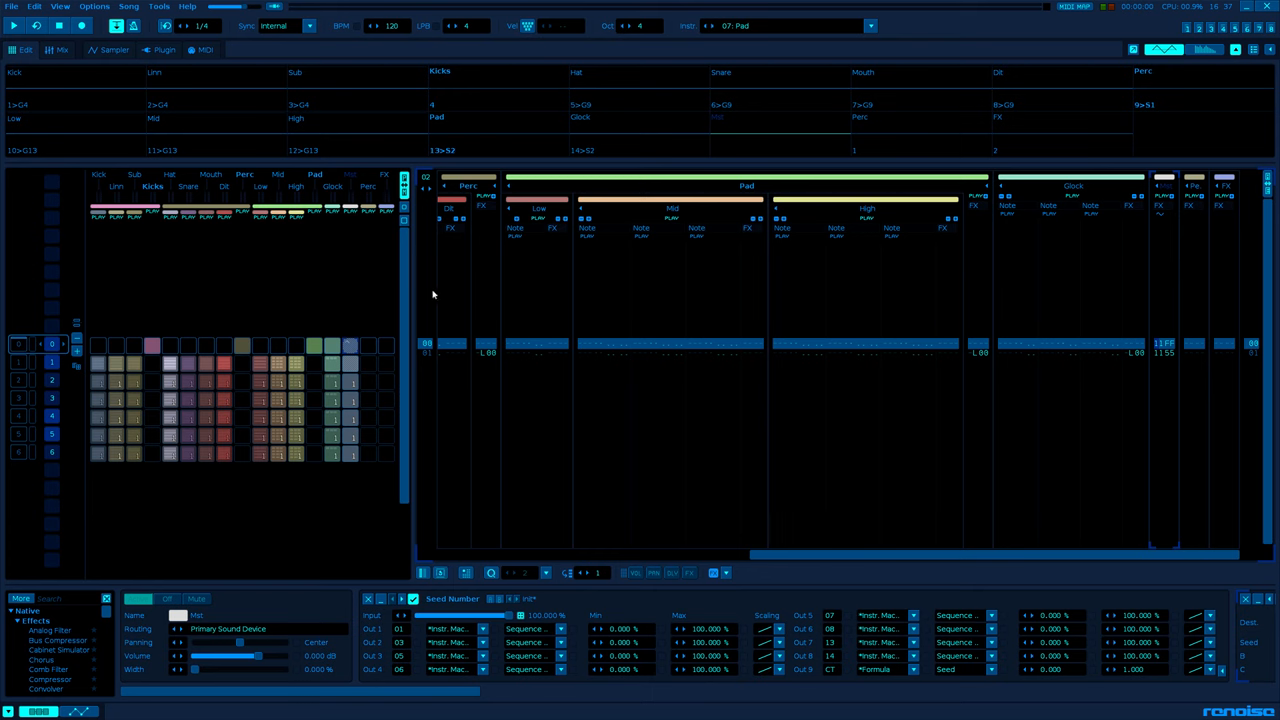
mouse_move(300, 503)
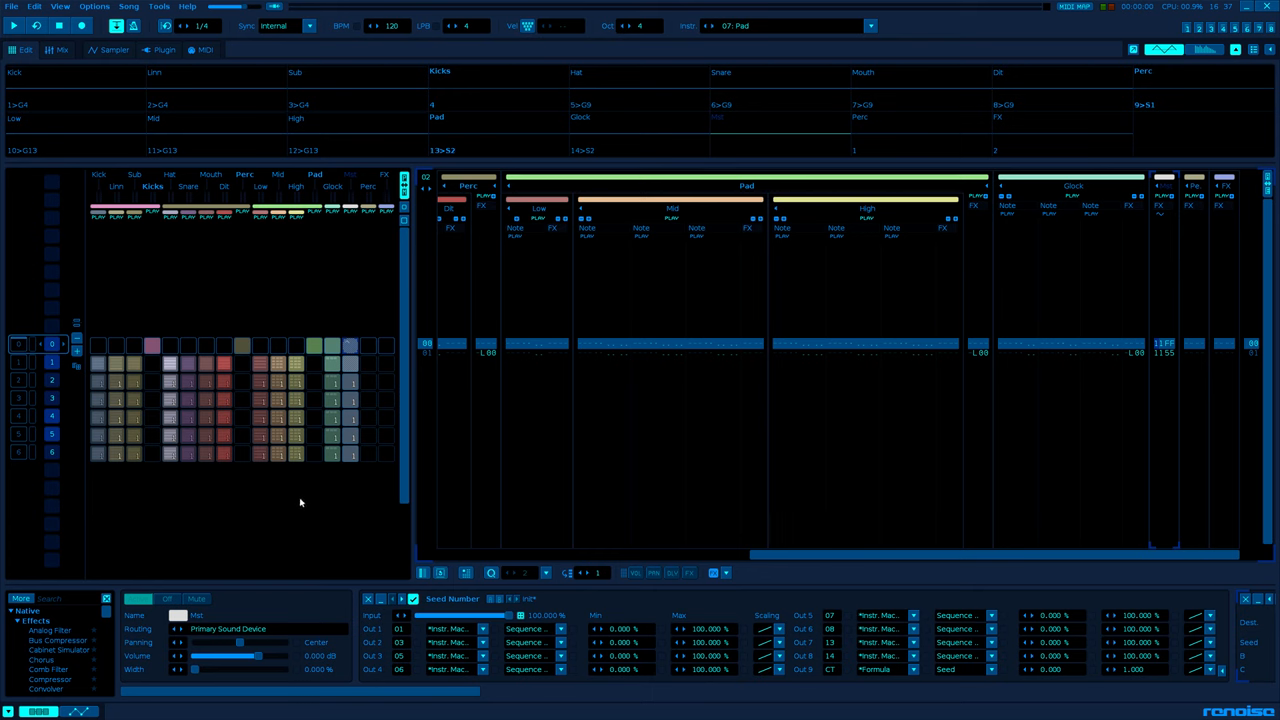
mouse_move(234, 474)
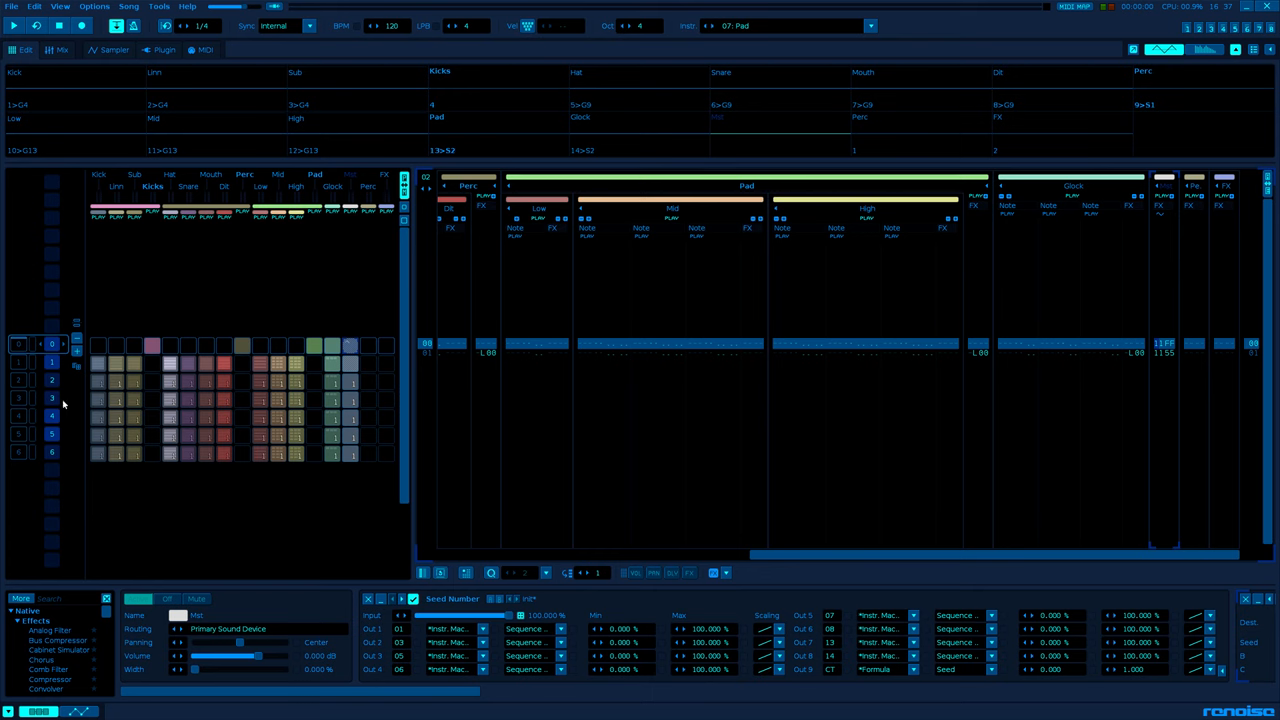
mouse_move(241, 516)
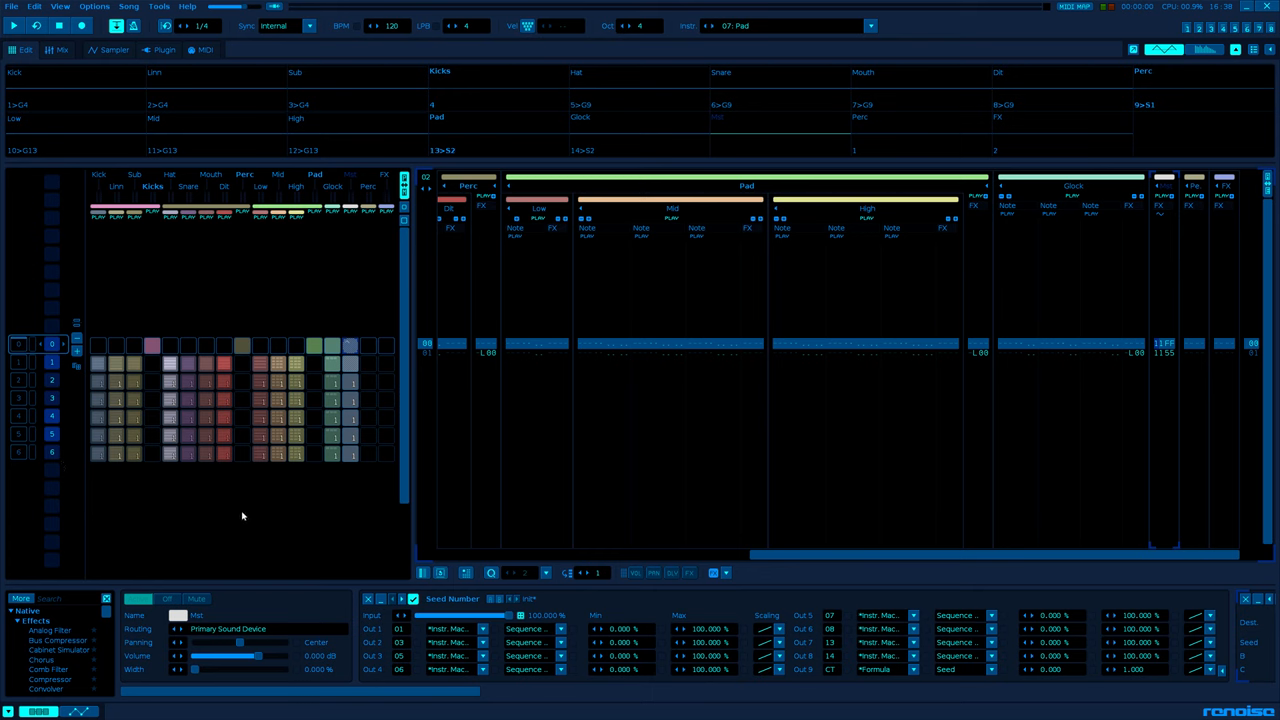
mouse_move(765, 607)
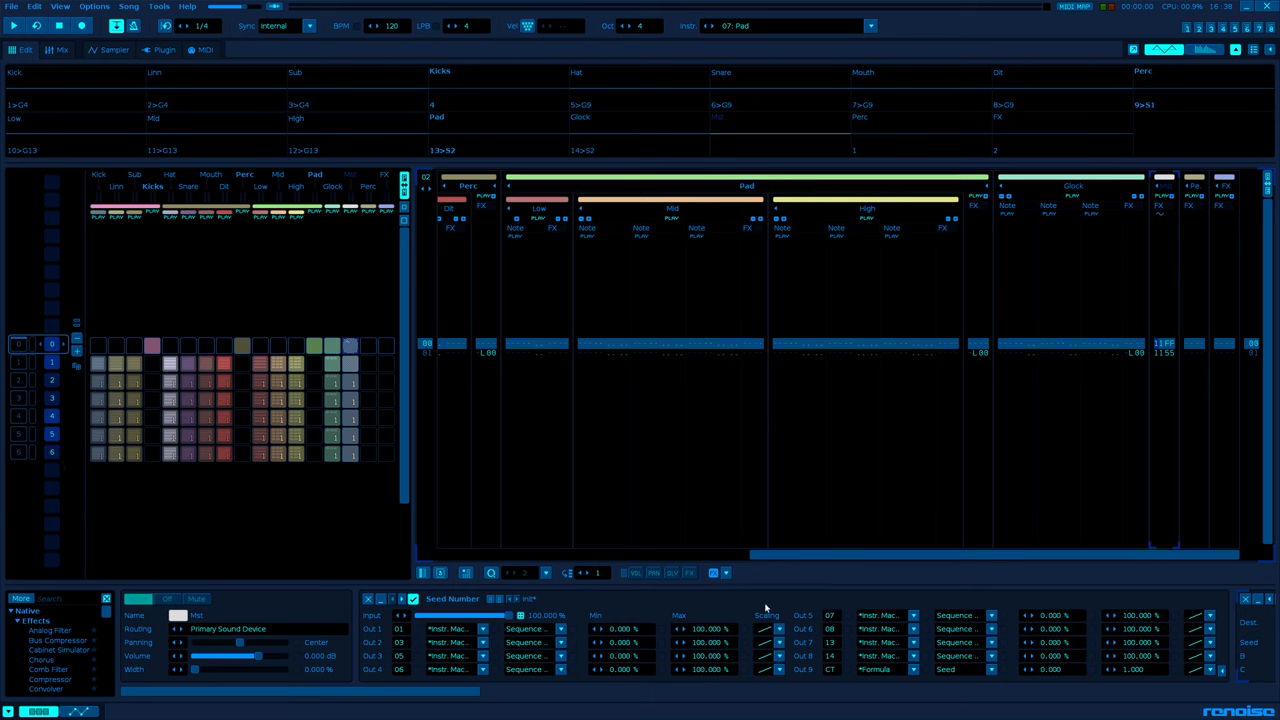
Set the LFO to a custom one-shot rising ramp at 128 LPC on track 13's volume.
left_click(158, 6)
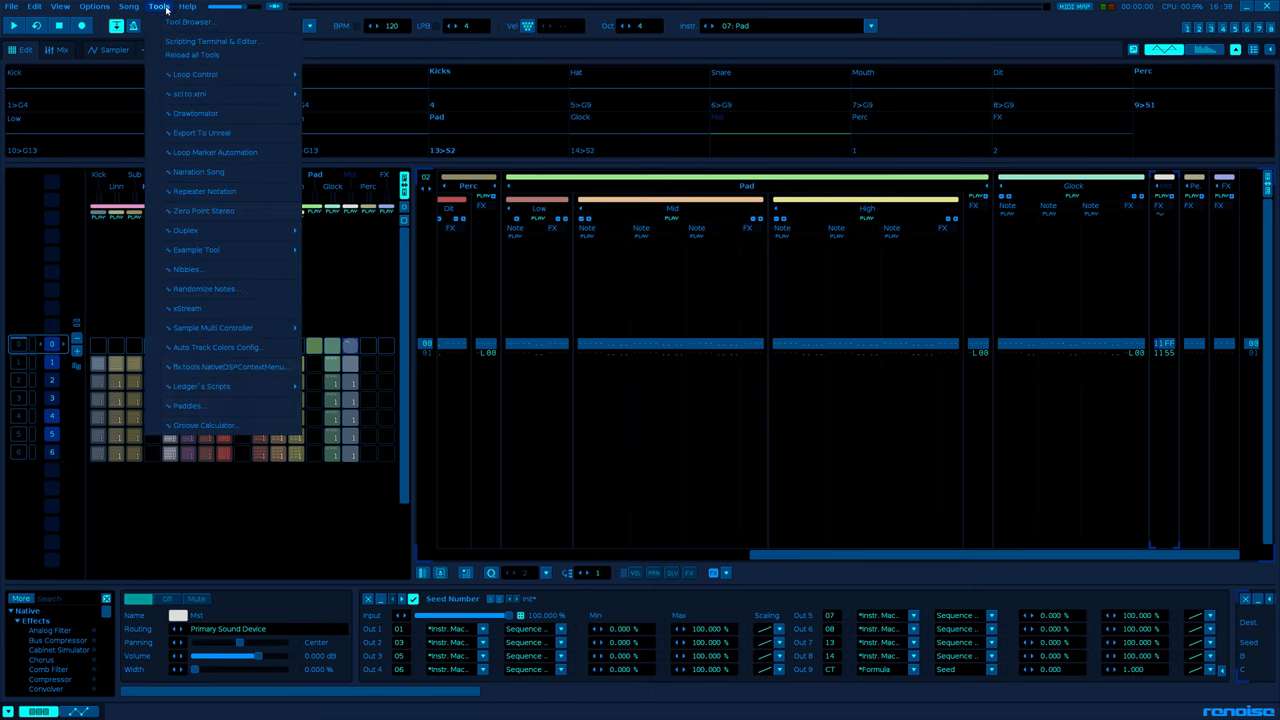
mouse_move(210, 41)
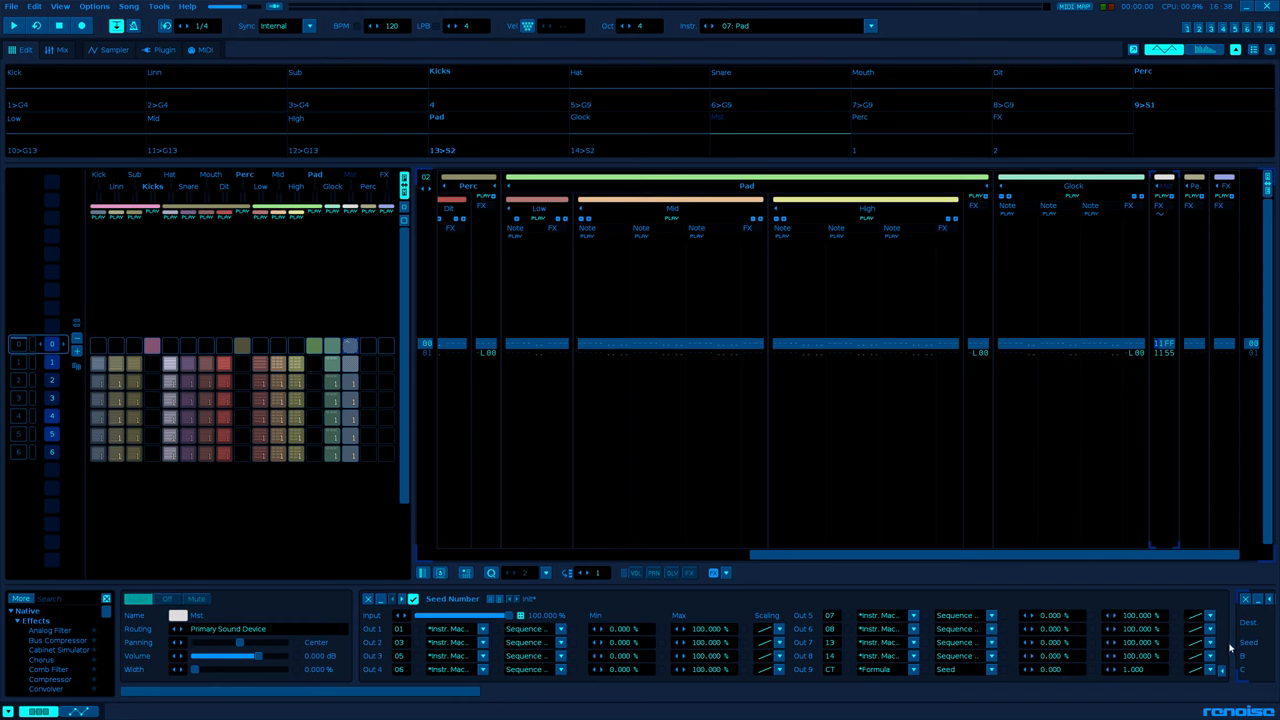
mouse_move(788, 578)
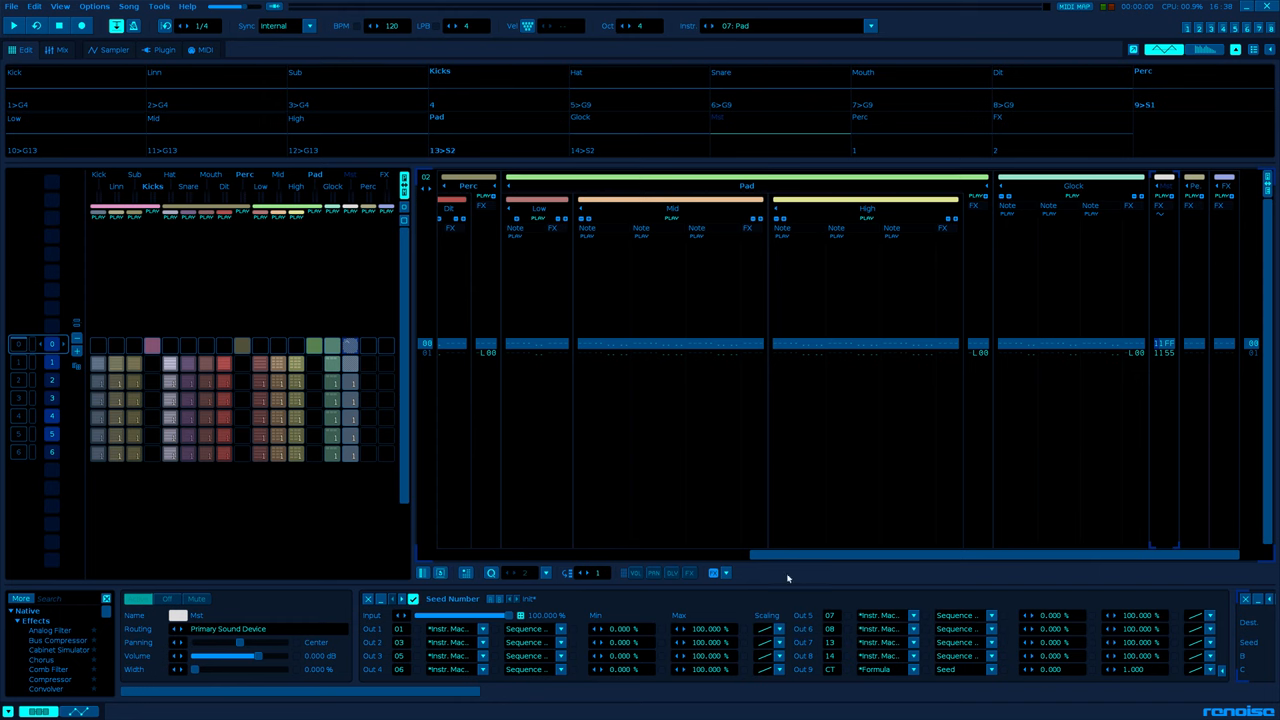
mouse_move(453, 410)
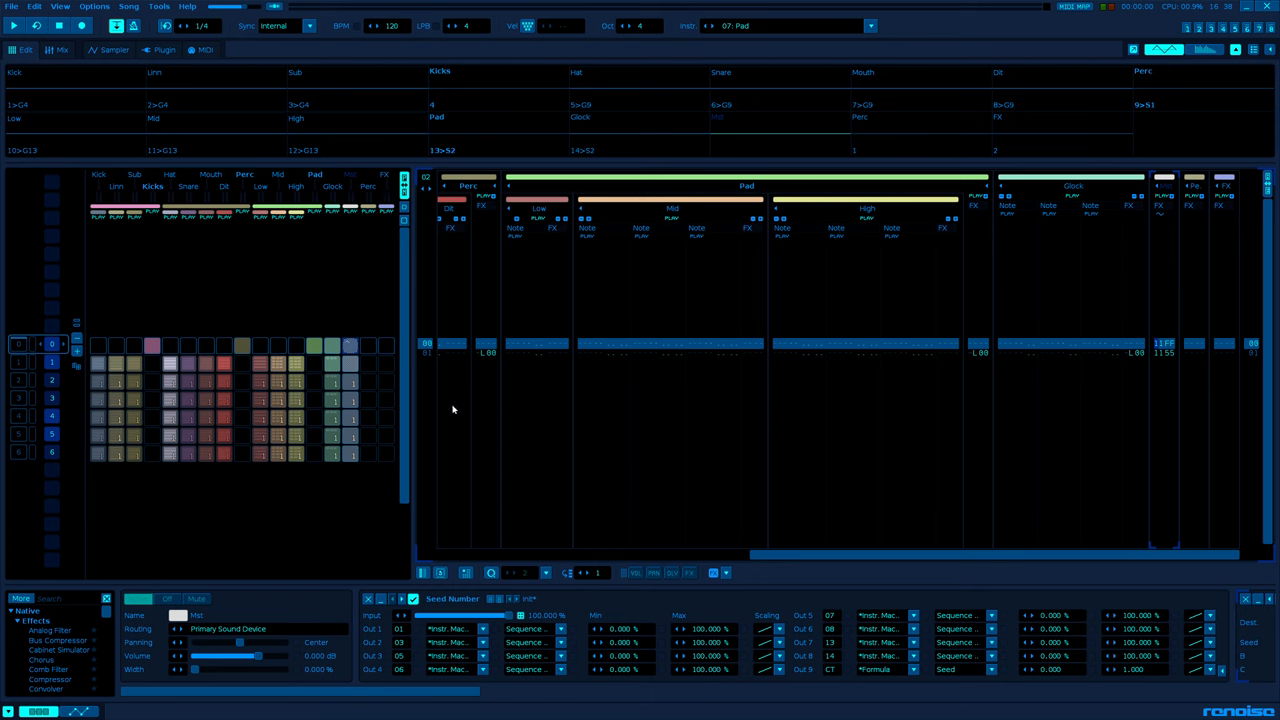
mouse_move(677, 326)
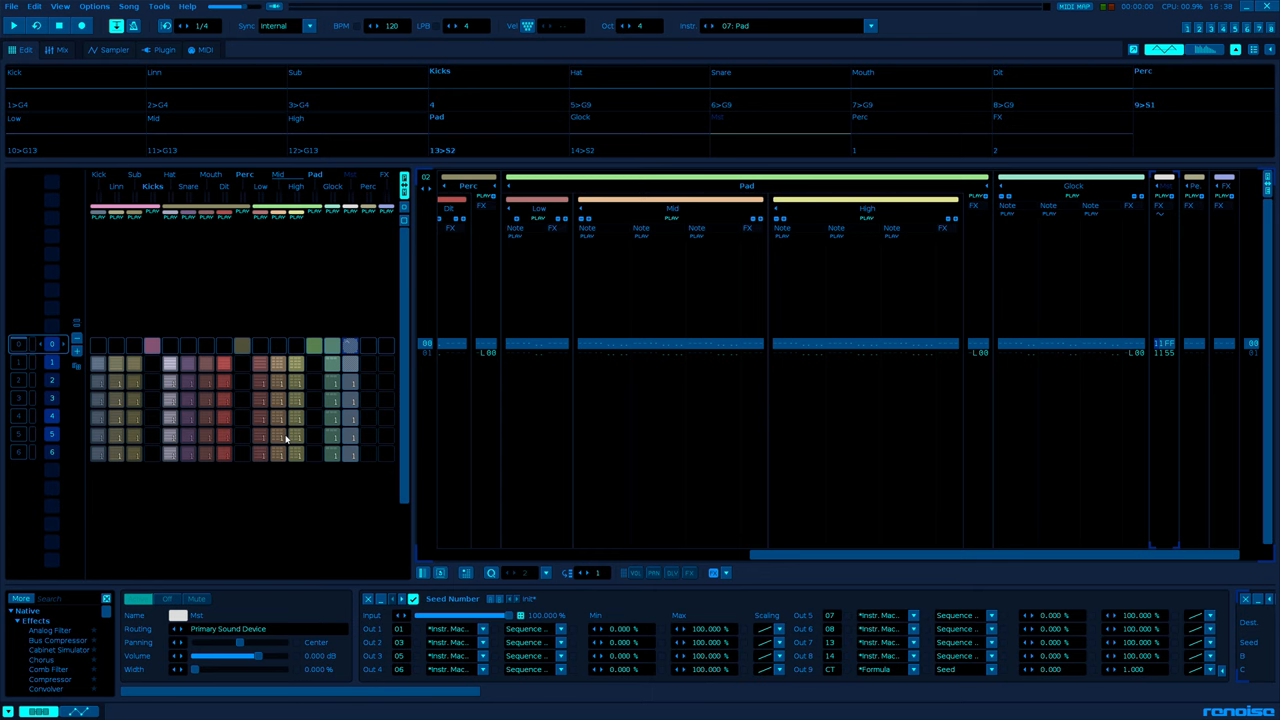
mouse_move(755, 452)
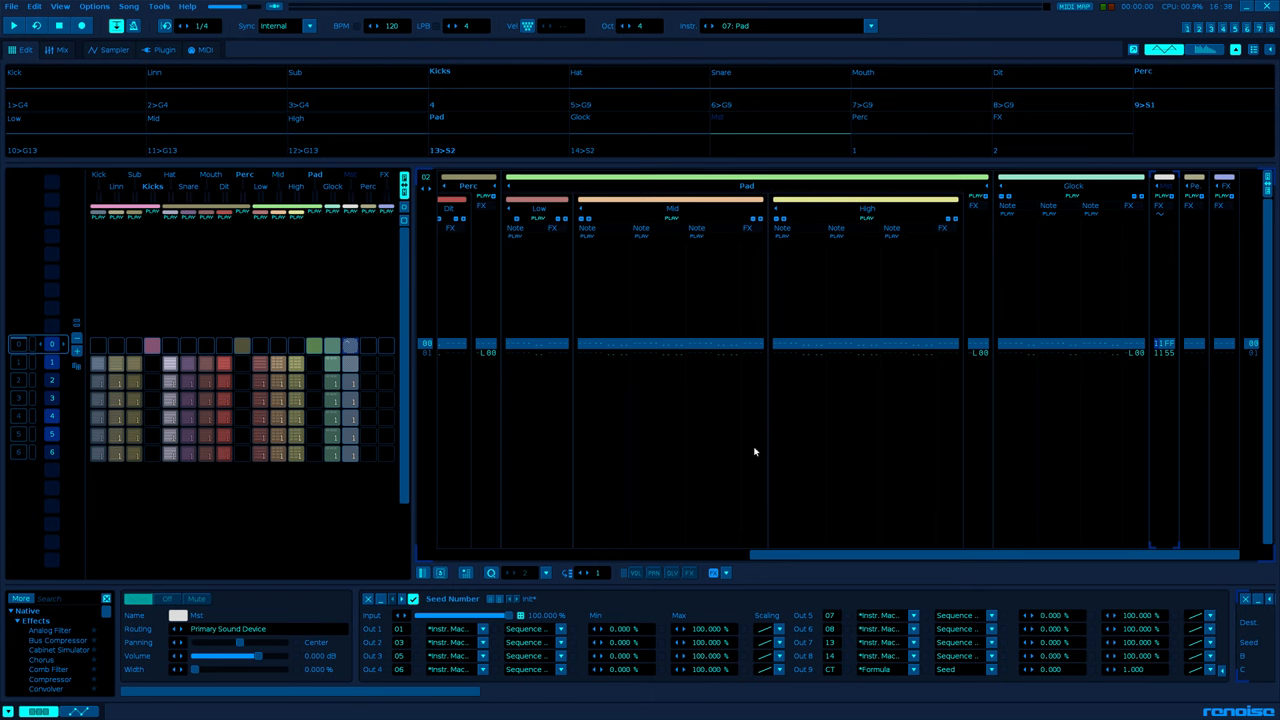
mouse_move(520, 471)
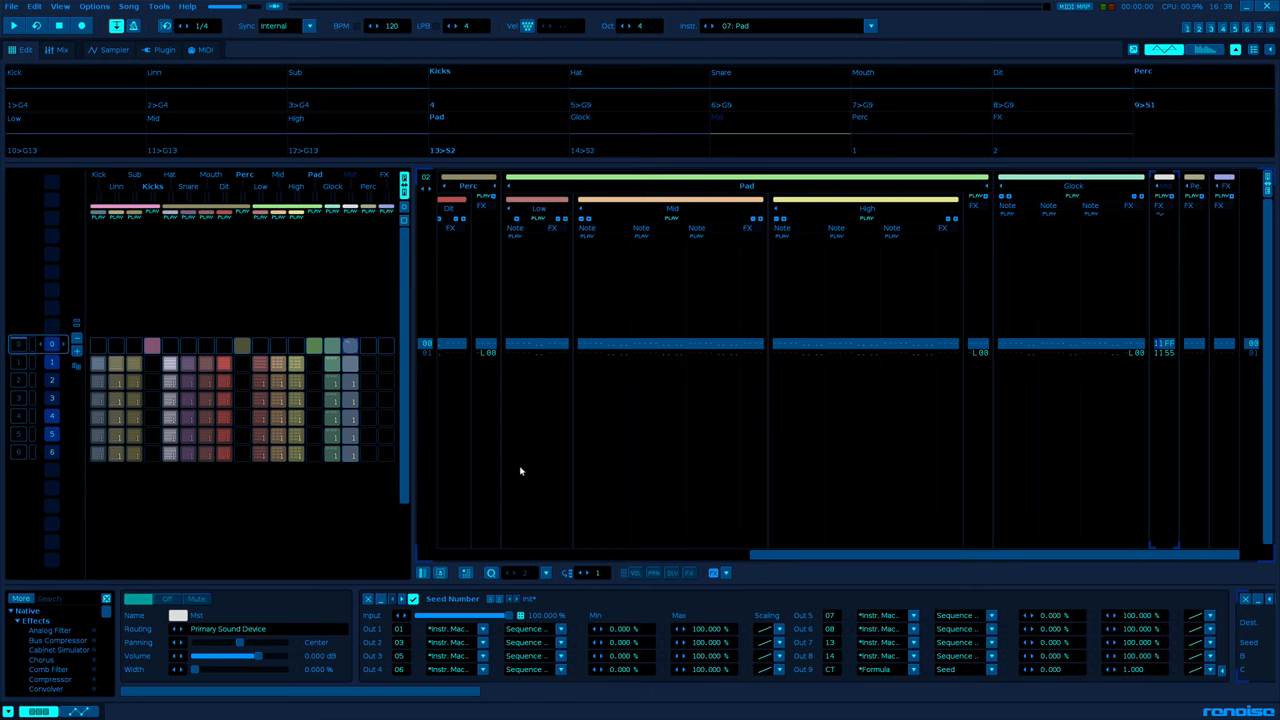
mouse_move(673, 448)
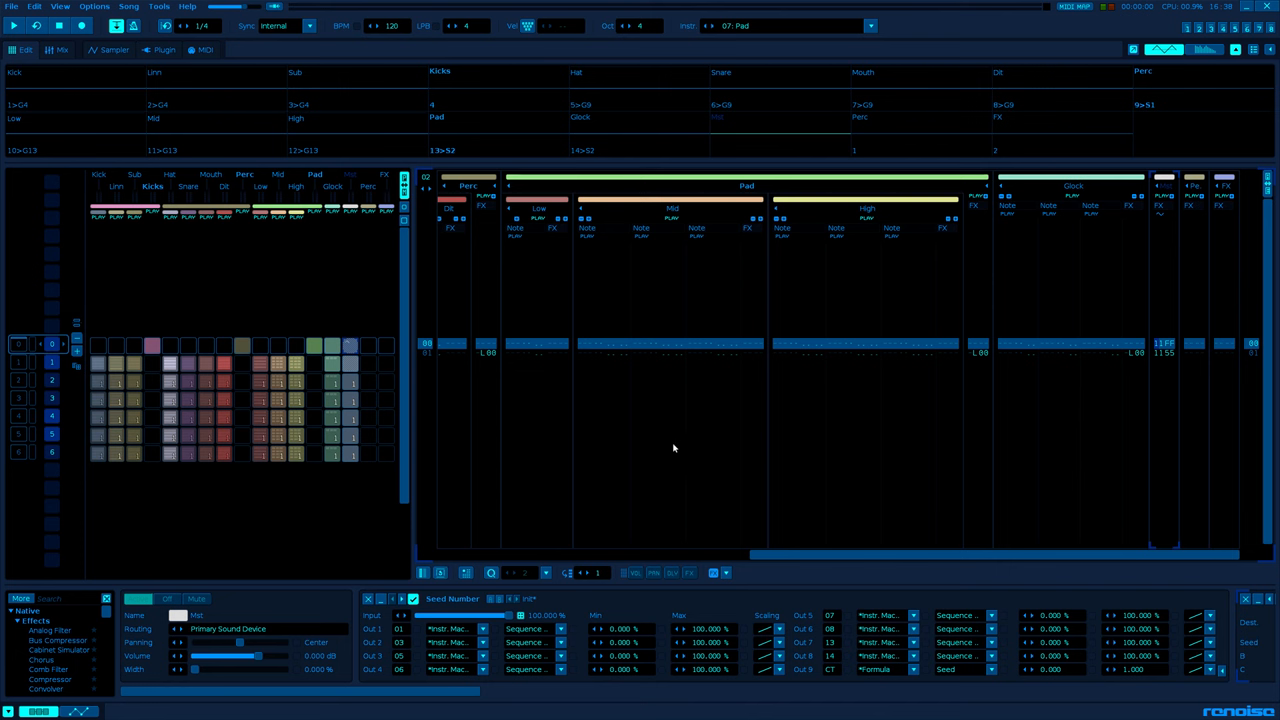
mouse_move(535, 421)
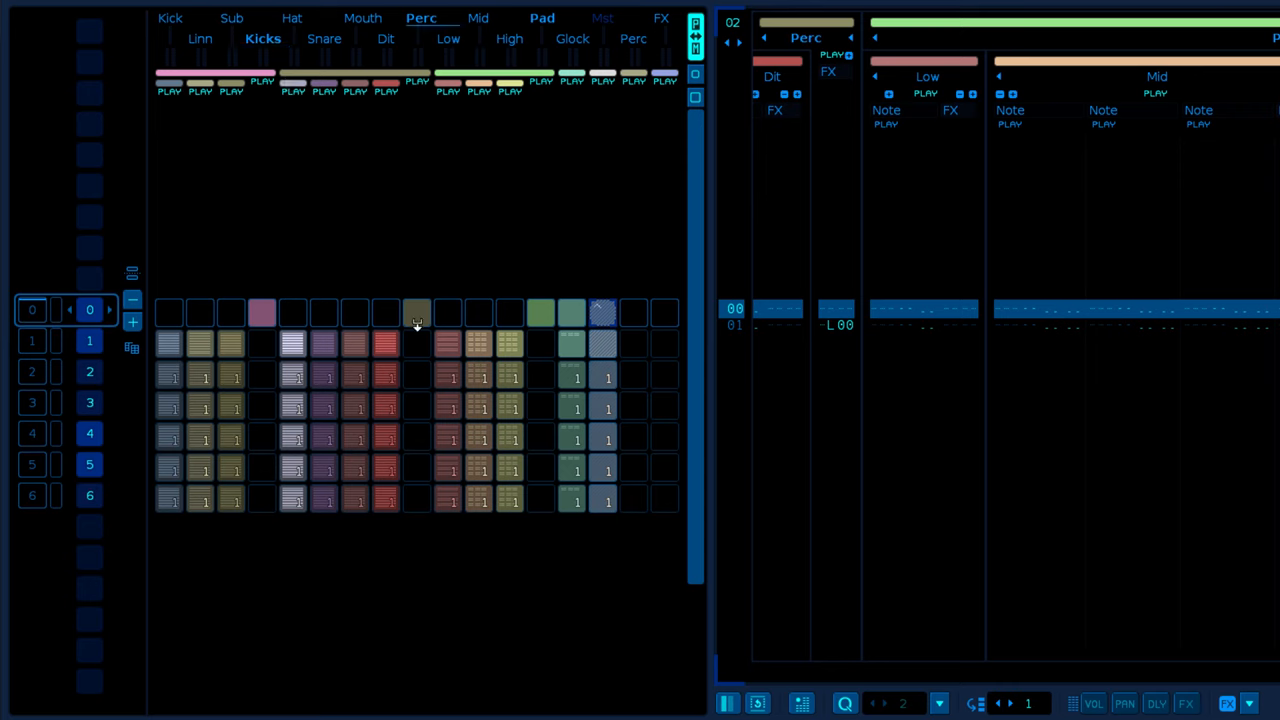
mouse_move(413, 421)
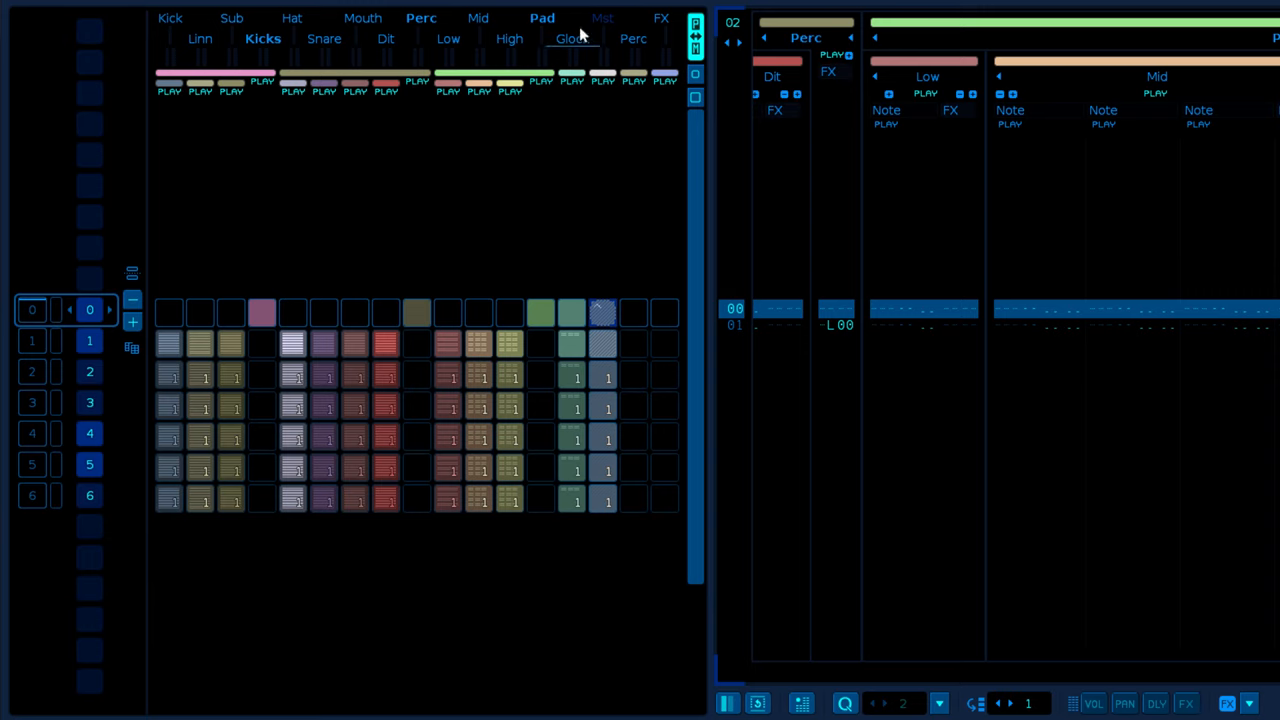
mouse_move(598, 157)
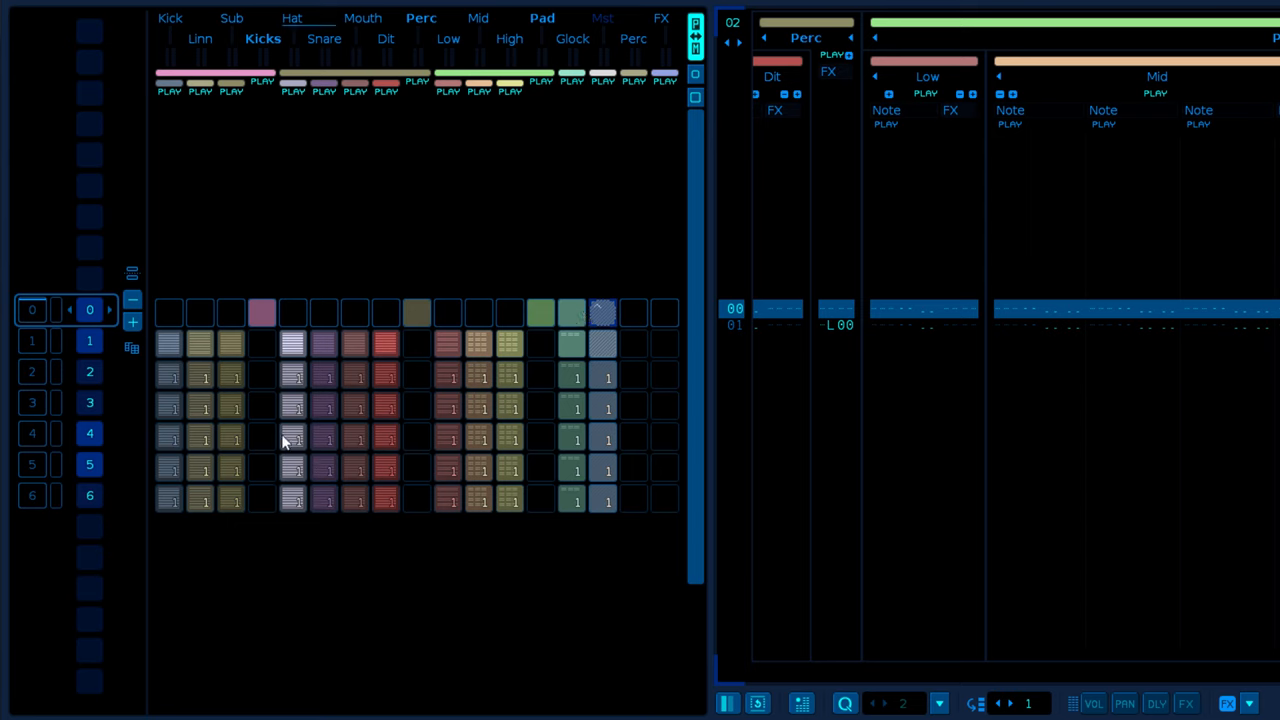
mouse_move(478, 268)
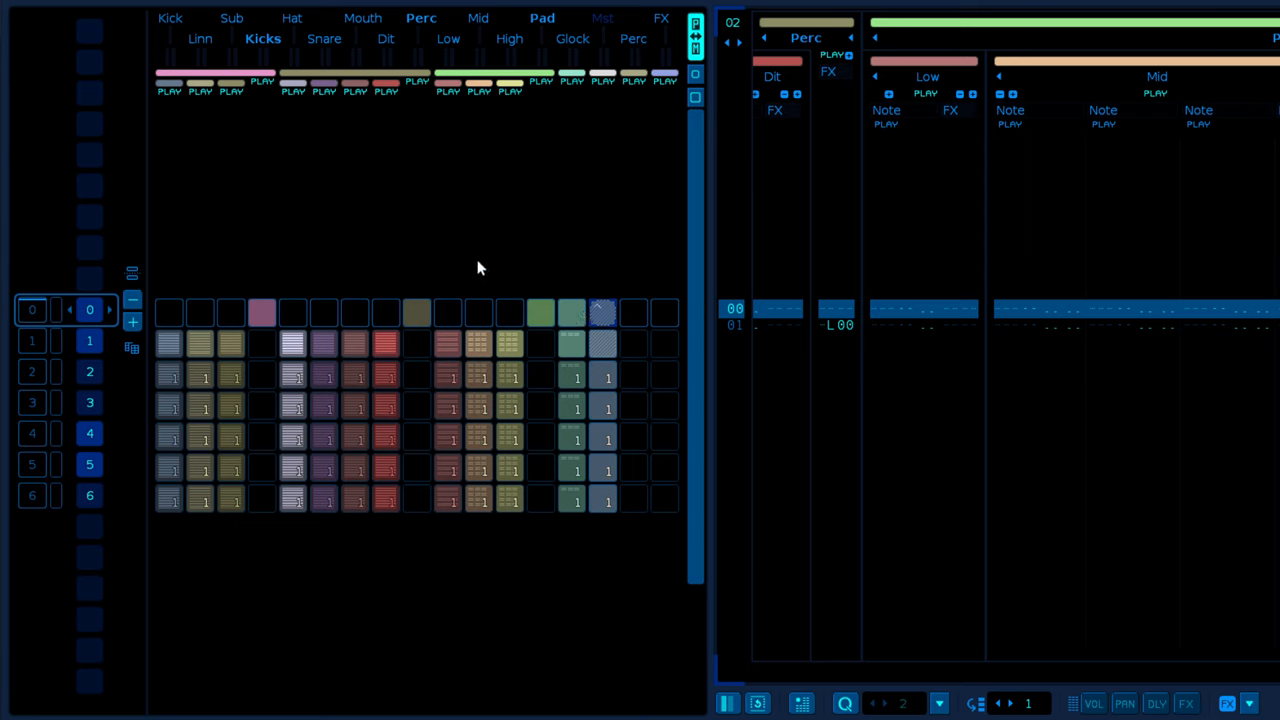
mouse_move(481, 223)
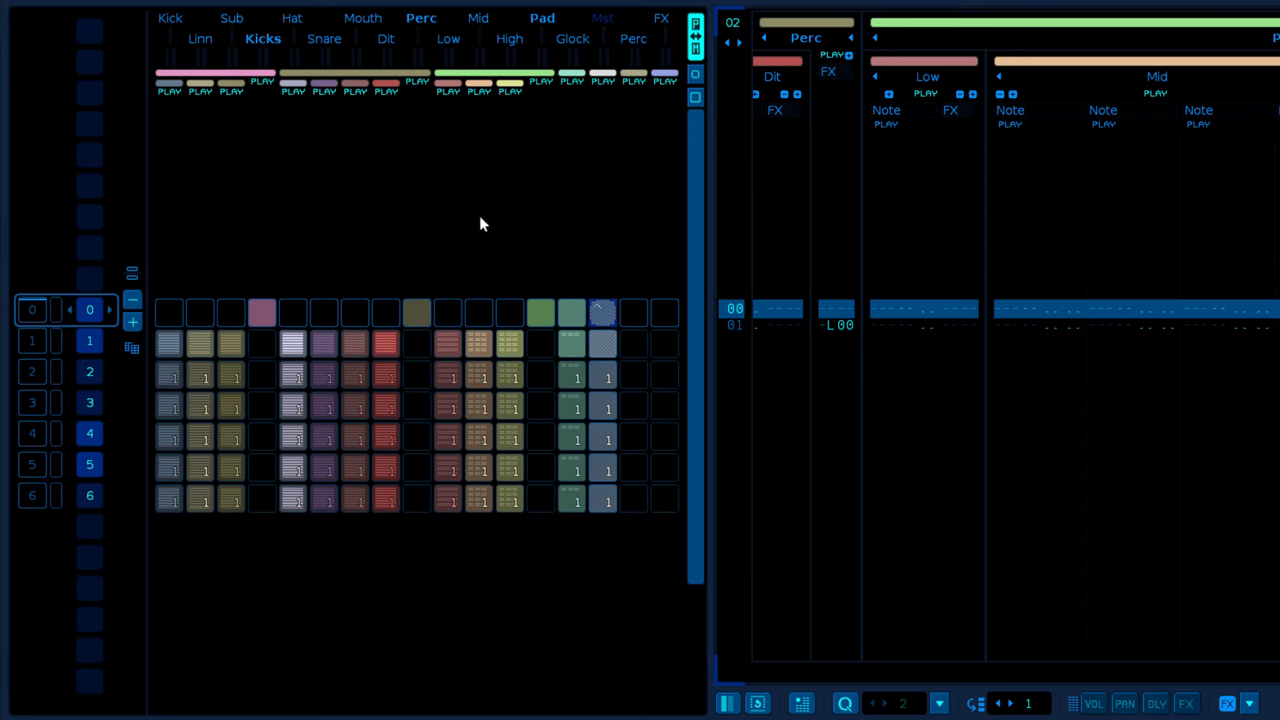
mouse_move(462, 555)
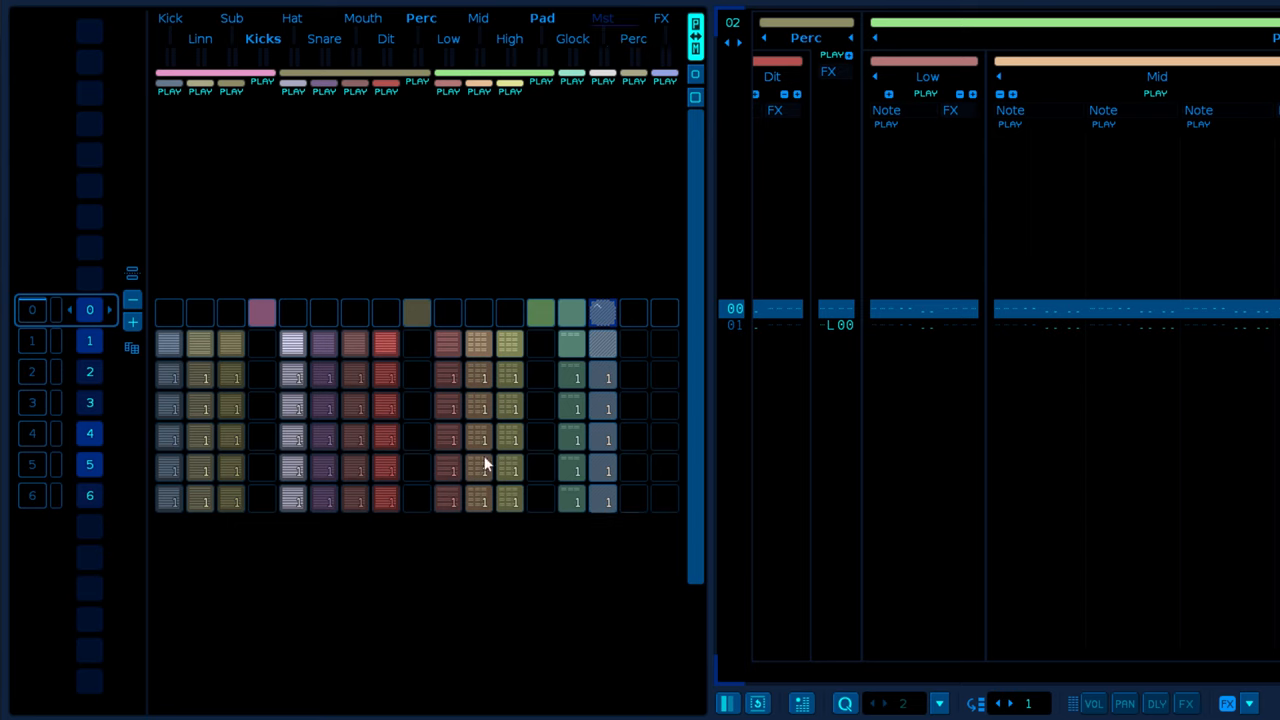
left_click(385, 38)
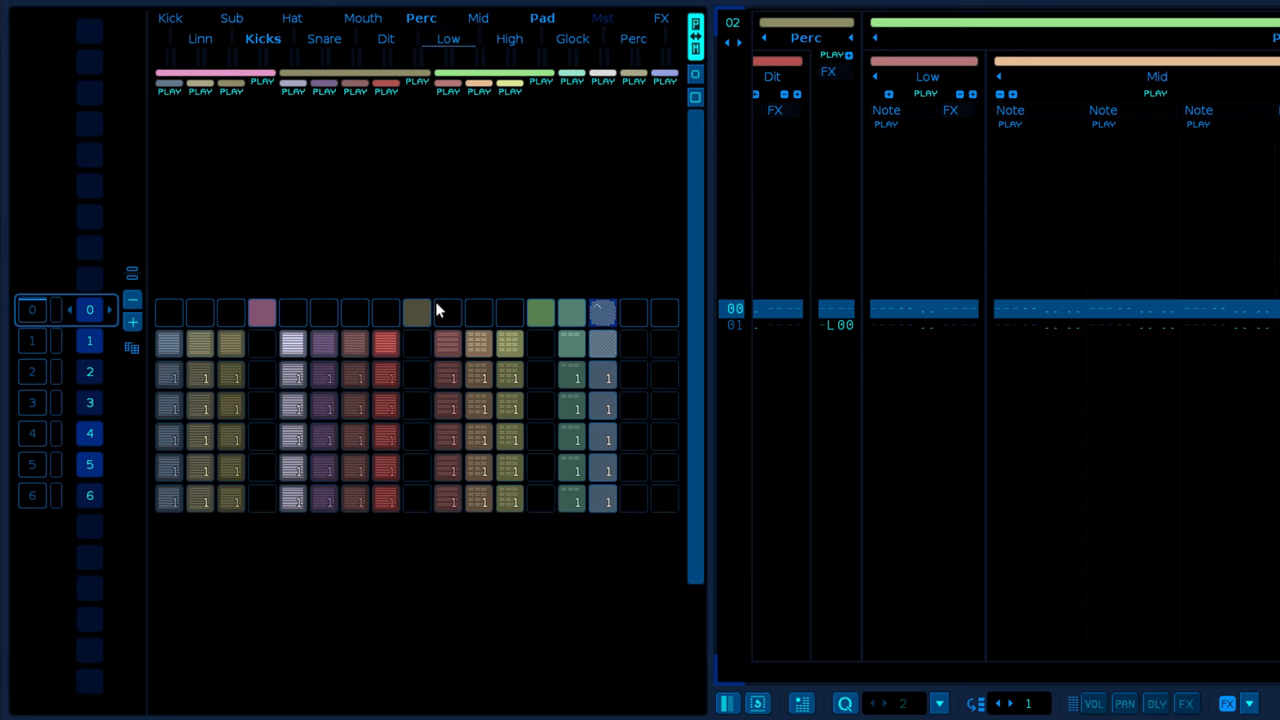
mouse_move(490, 234)
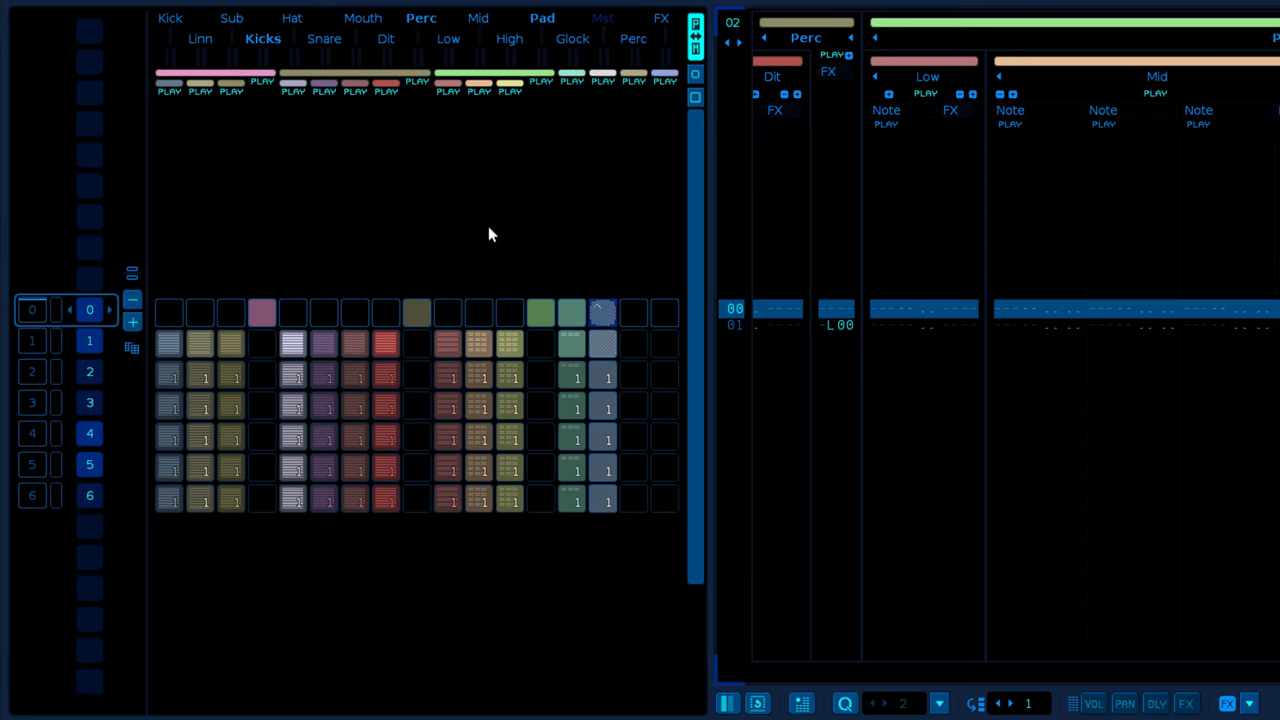
mouse_move(423, 291)
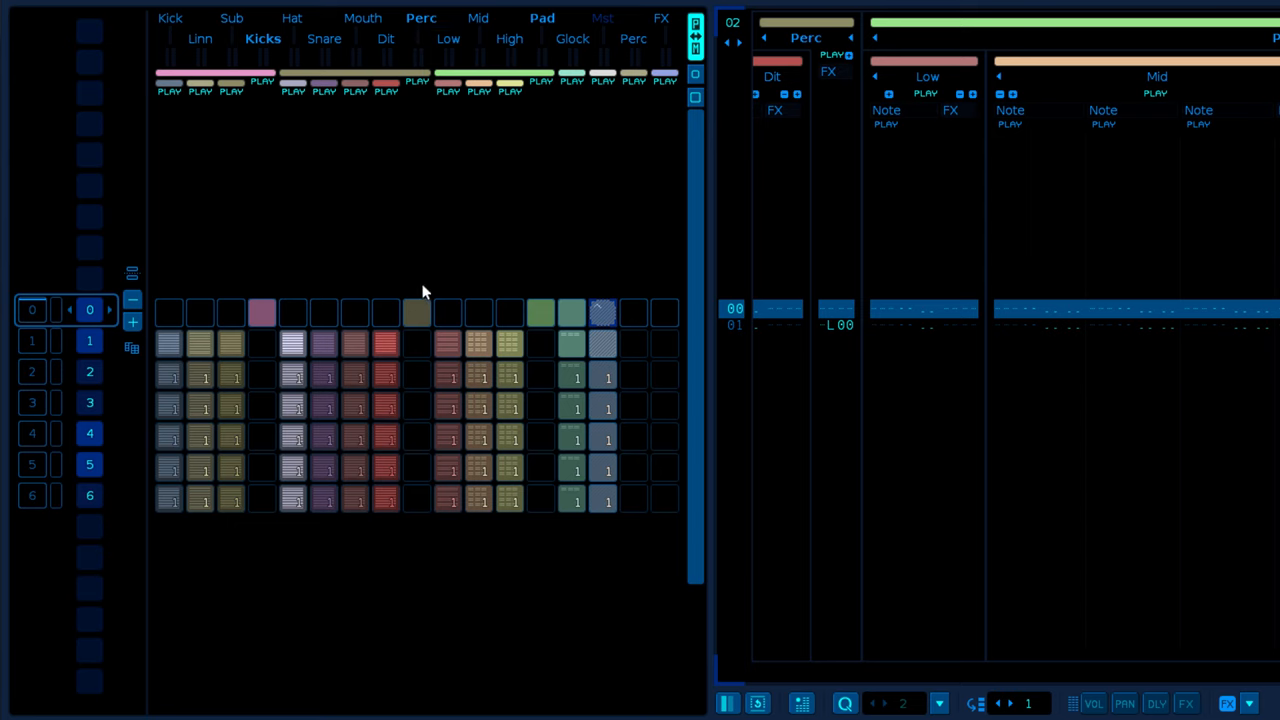
mouse_move(443, 261)
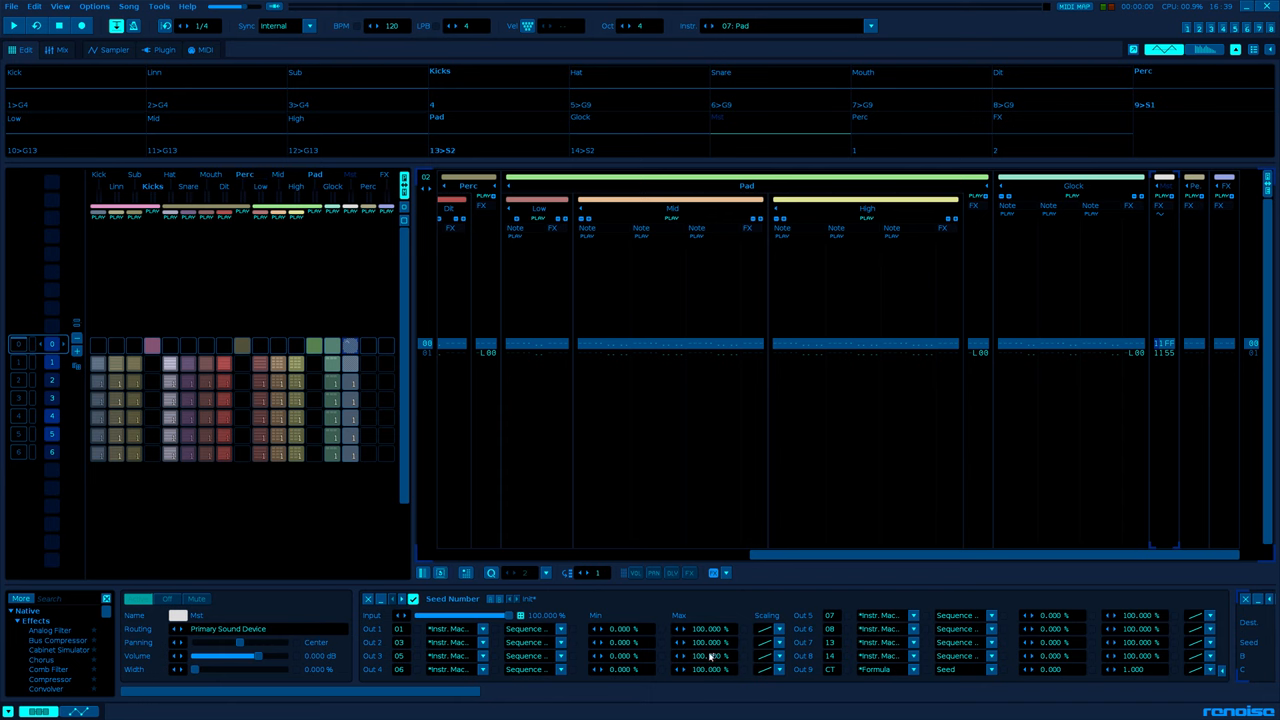
mouse_move(257, 498)
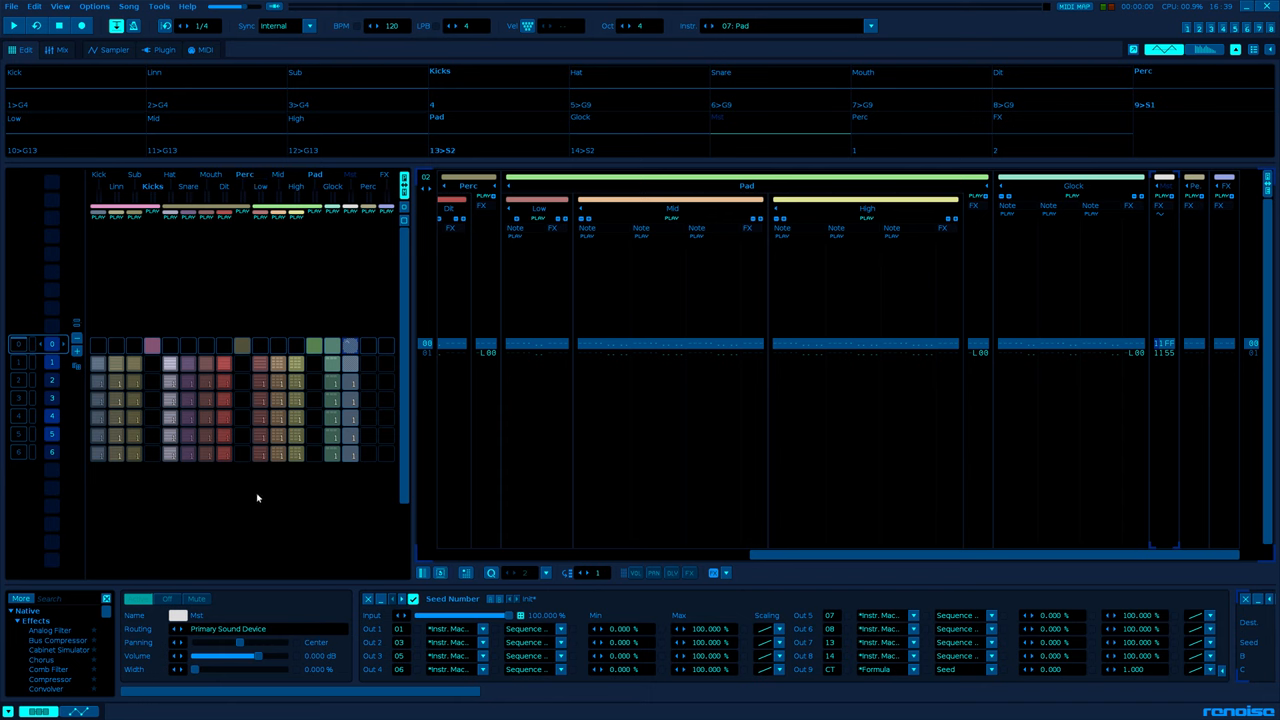
mouse_move(275, 488)
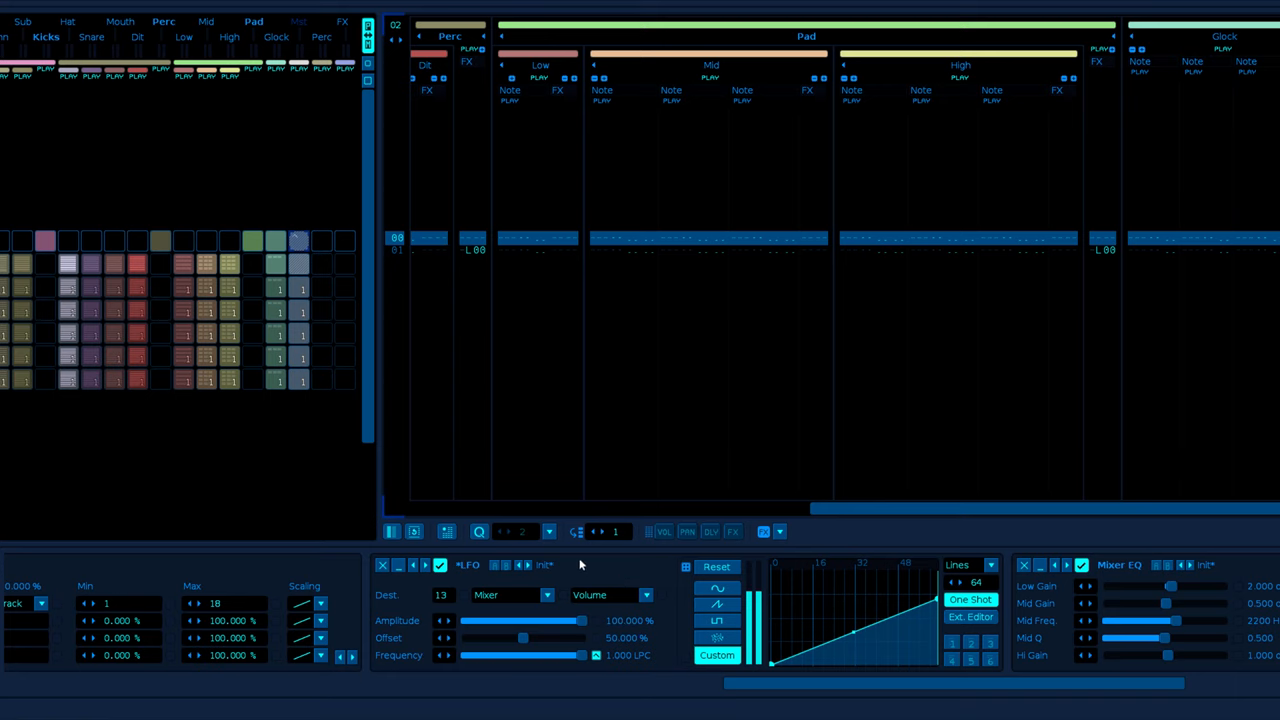
mouse_move(668, 617)
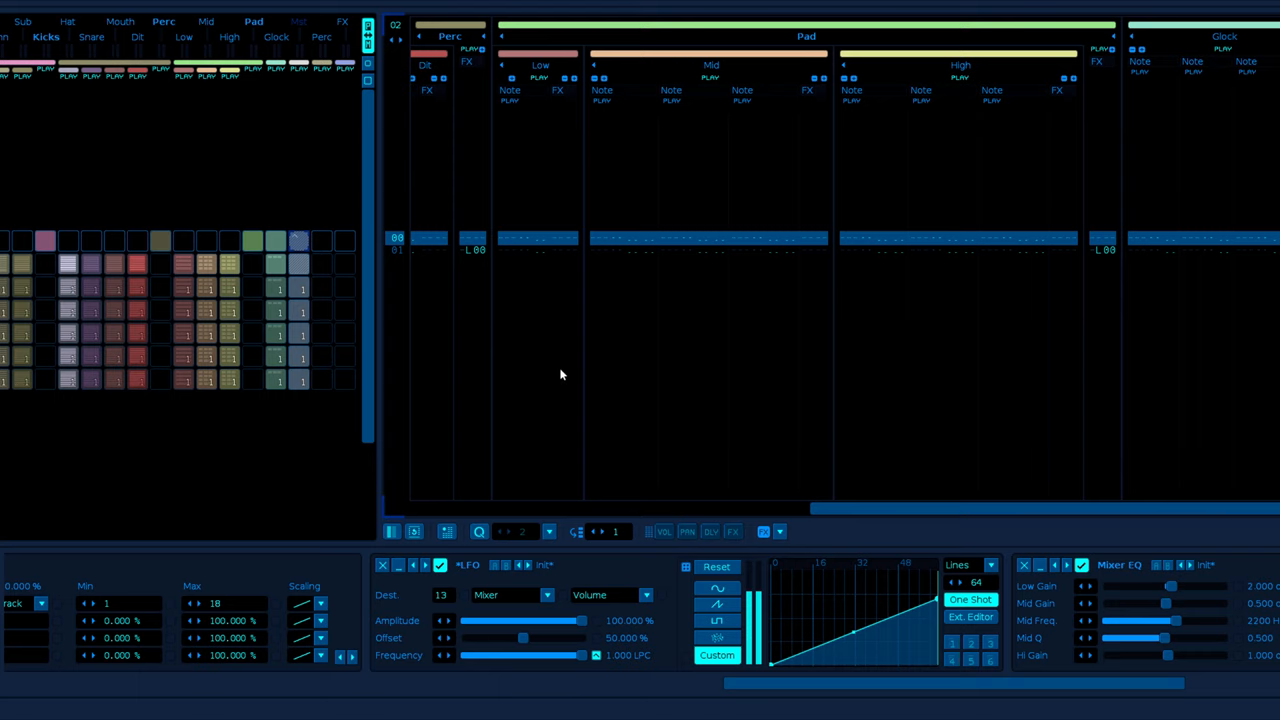
mouse_move(583, 374)
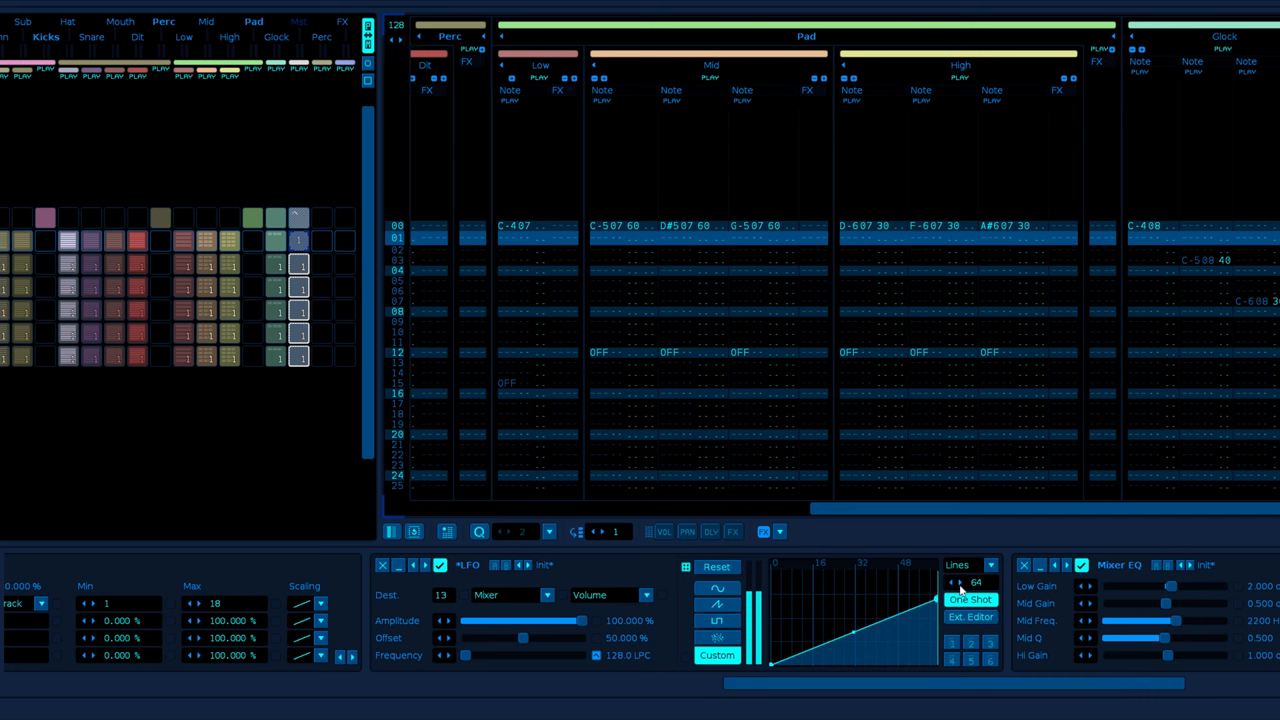
mouse_move(660, 445)
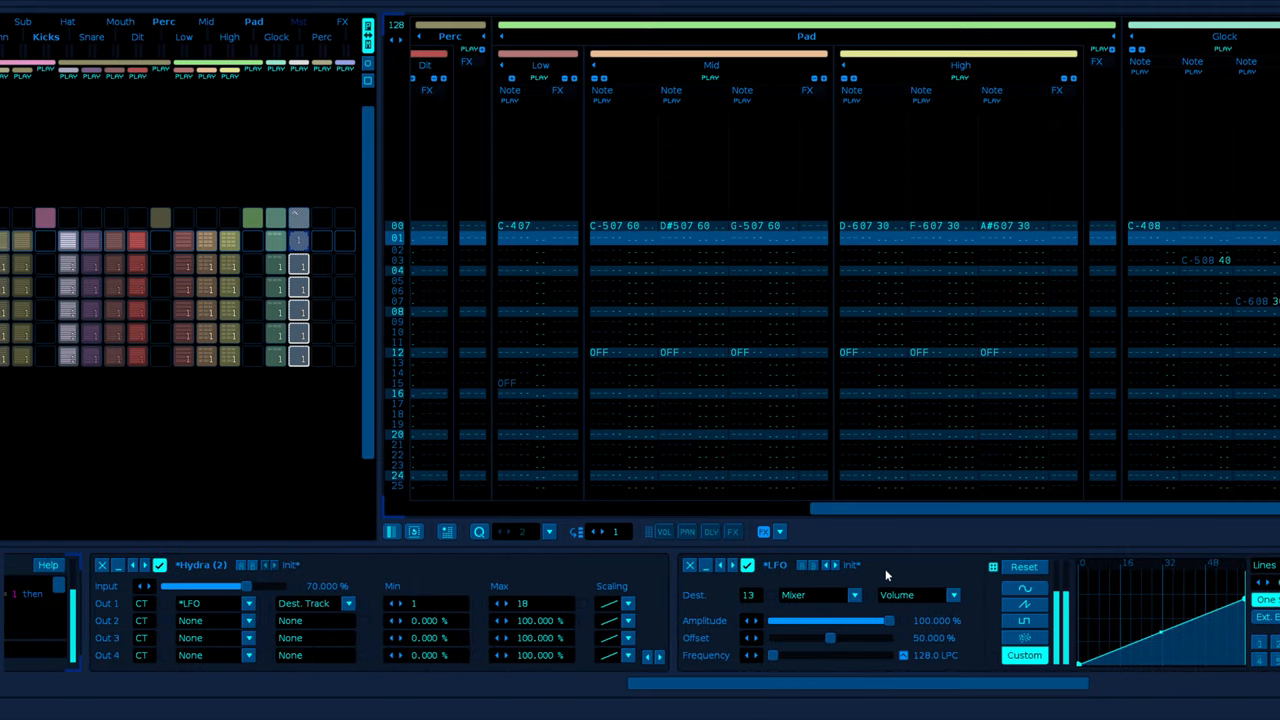
mouse_move(688, 613)
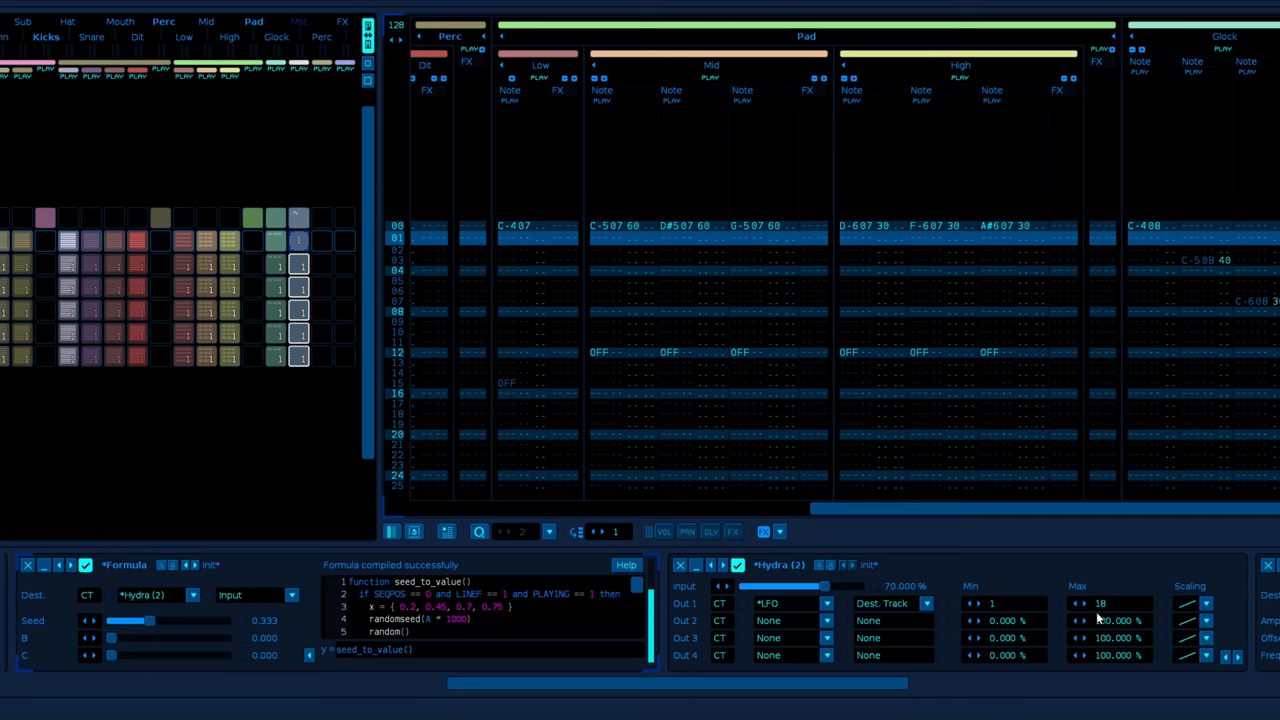
mouse_move(1113, 612)
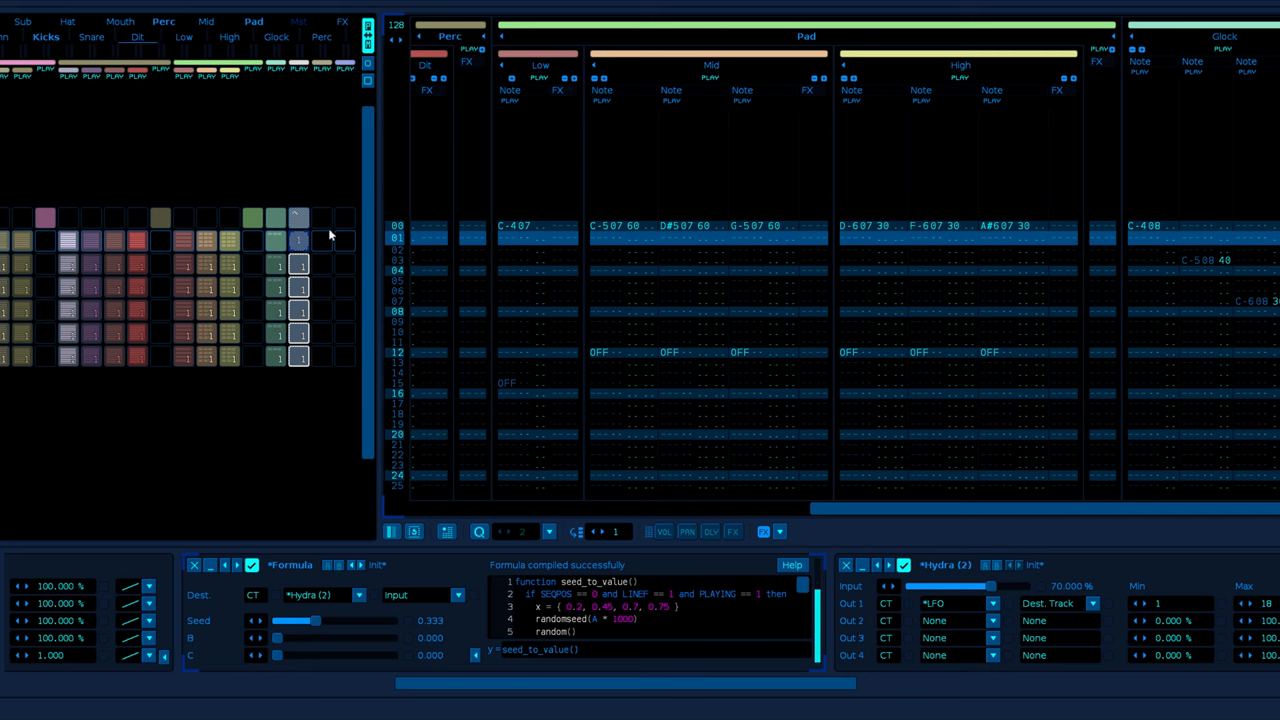
left_click_drag(950, 586, 1025, 586)
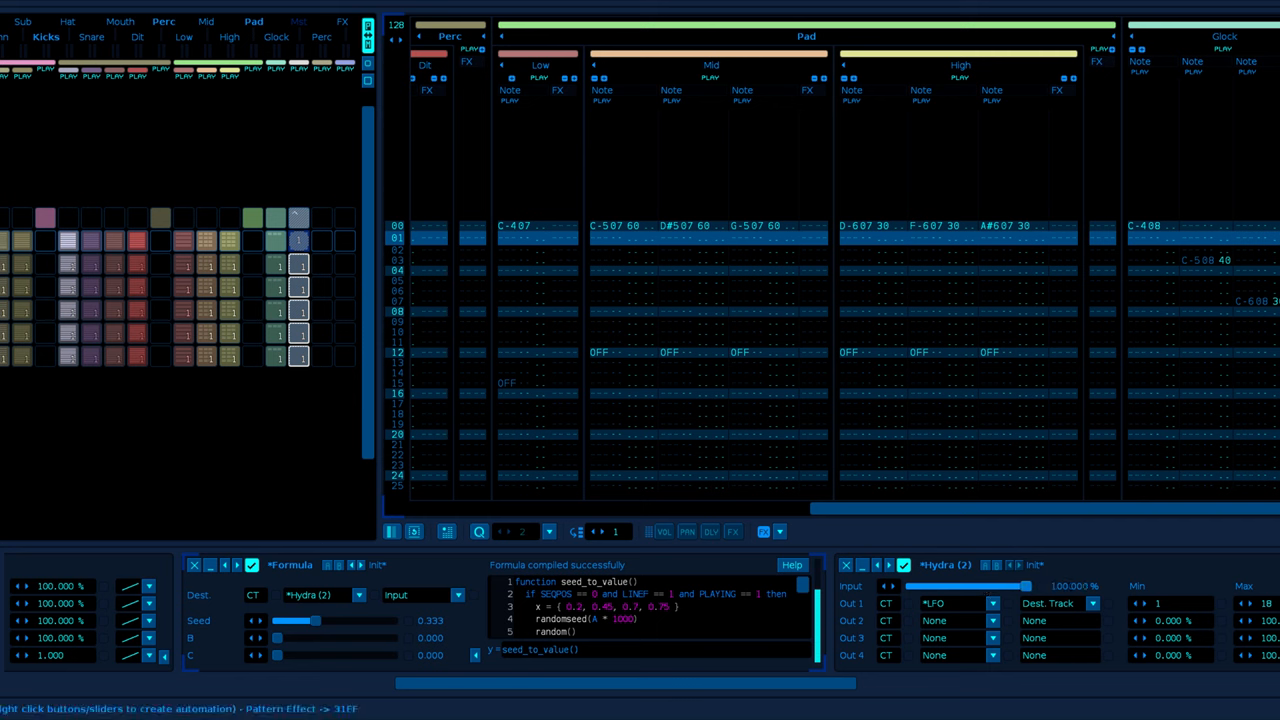
left_click_drag(1020, 586, 975, 586)
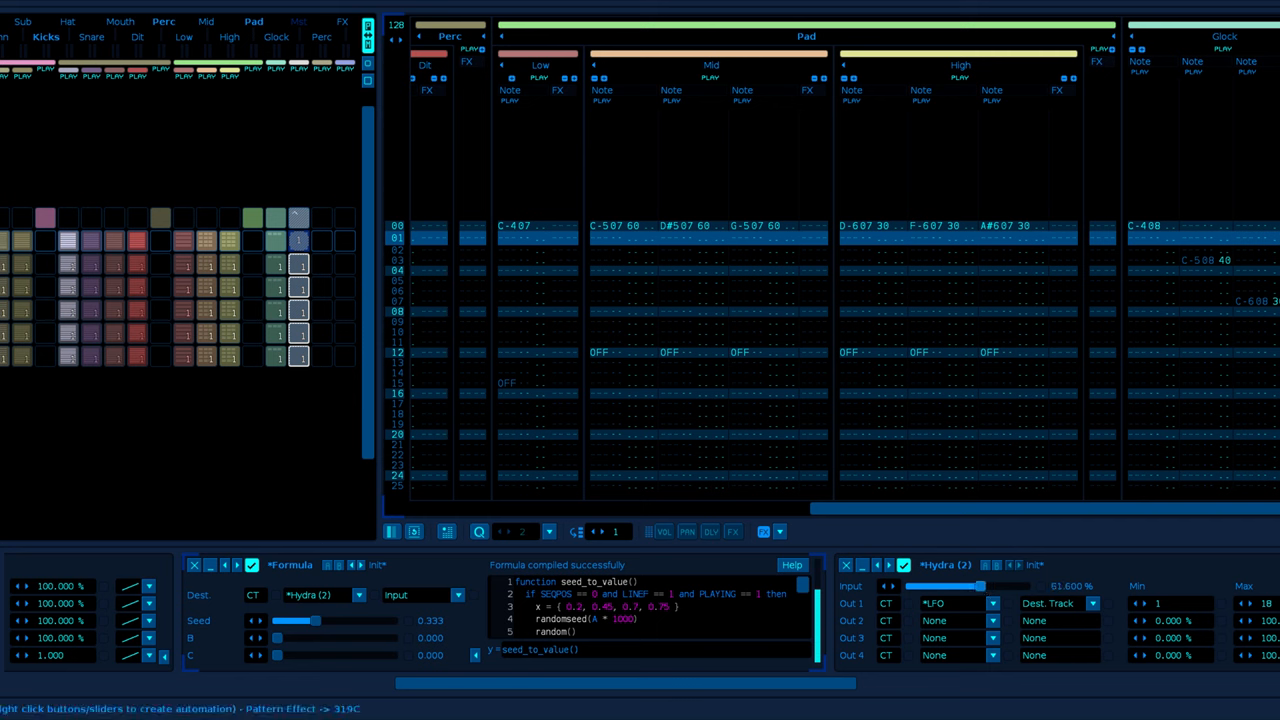
left_click_drag(975, 586, 990, 586)
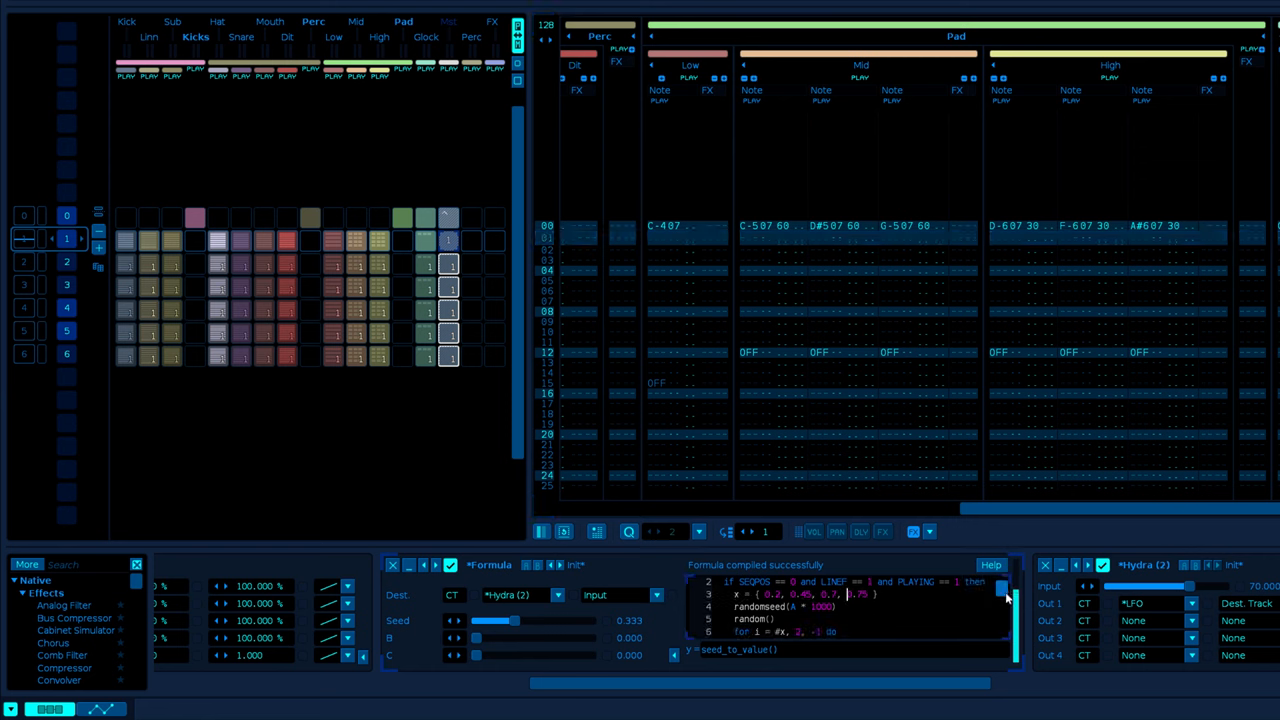
scroll("down", 3)
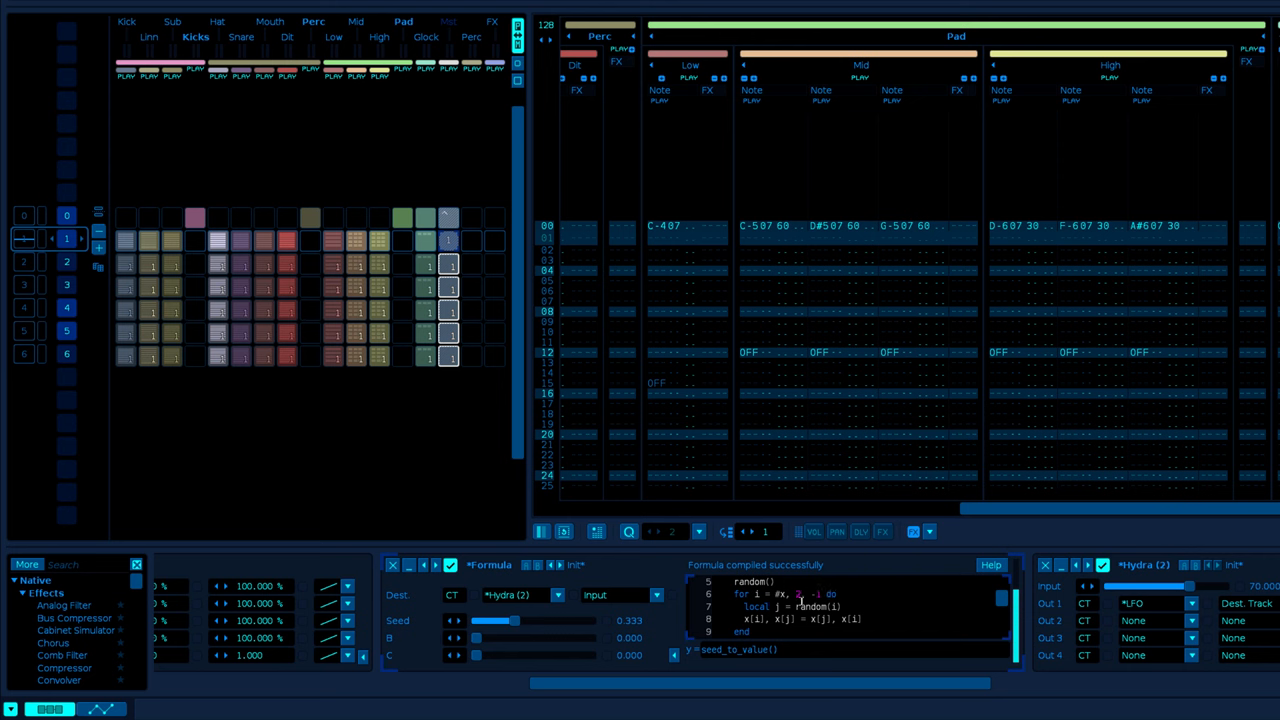
scroll("up", 3)
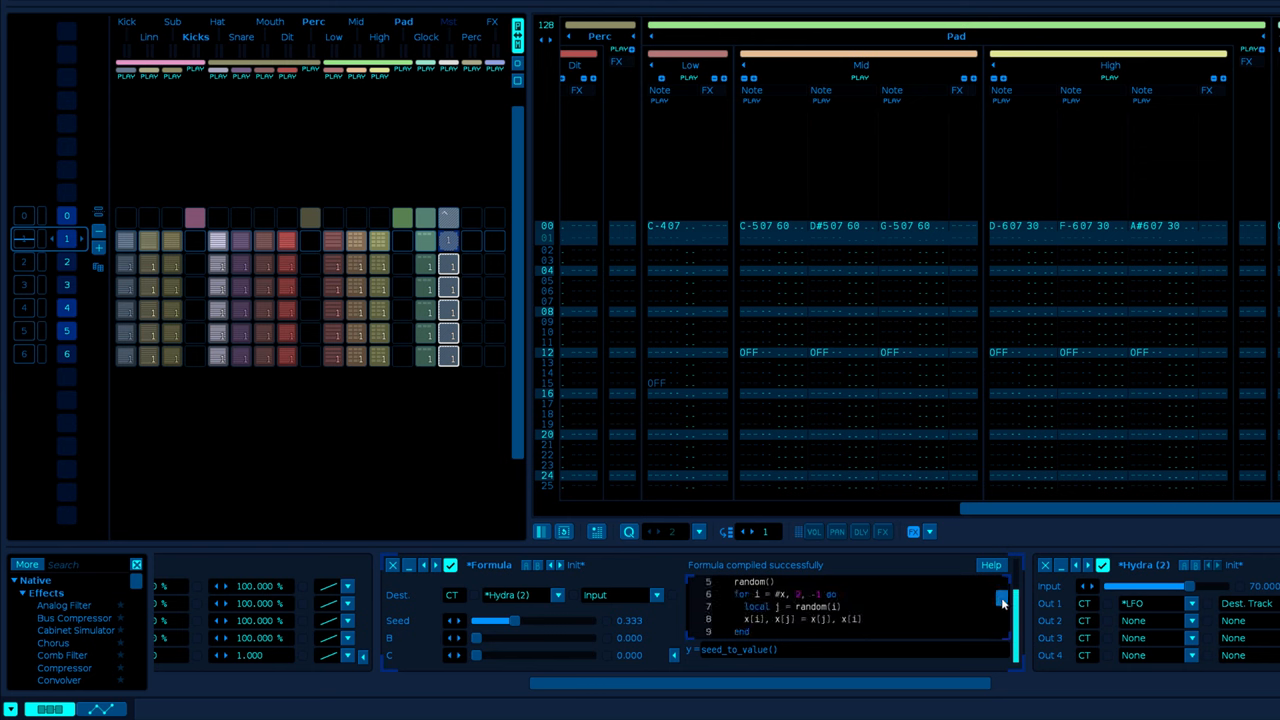
scroll("down", 3)
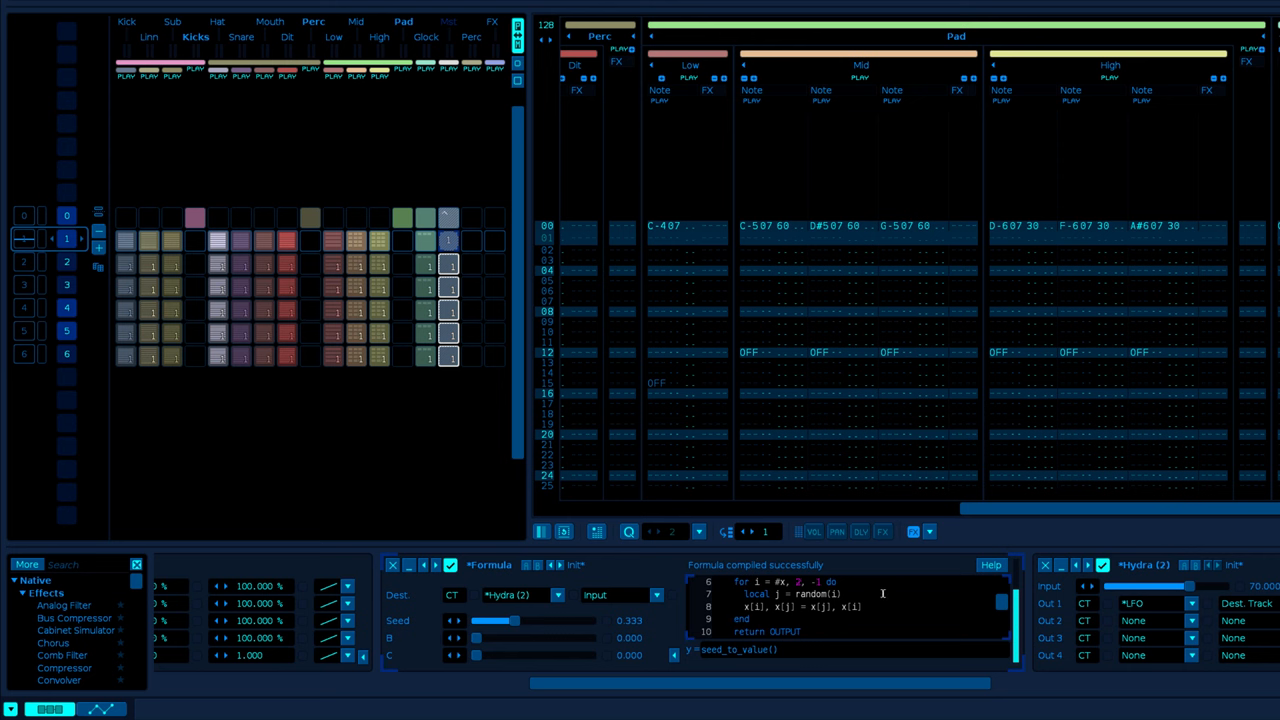
scroll("down", 3)
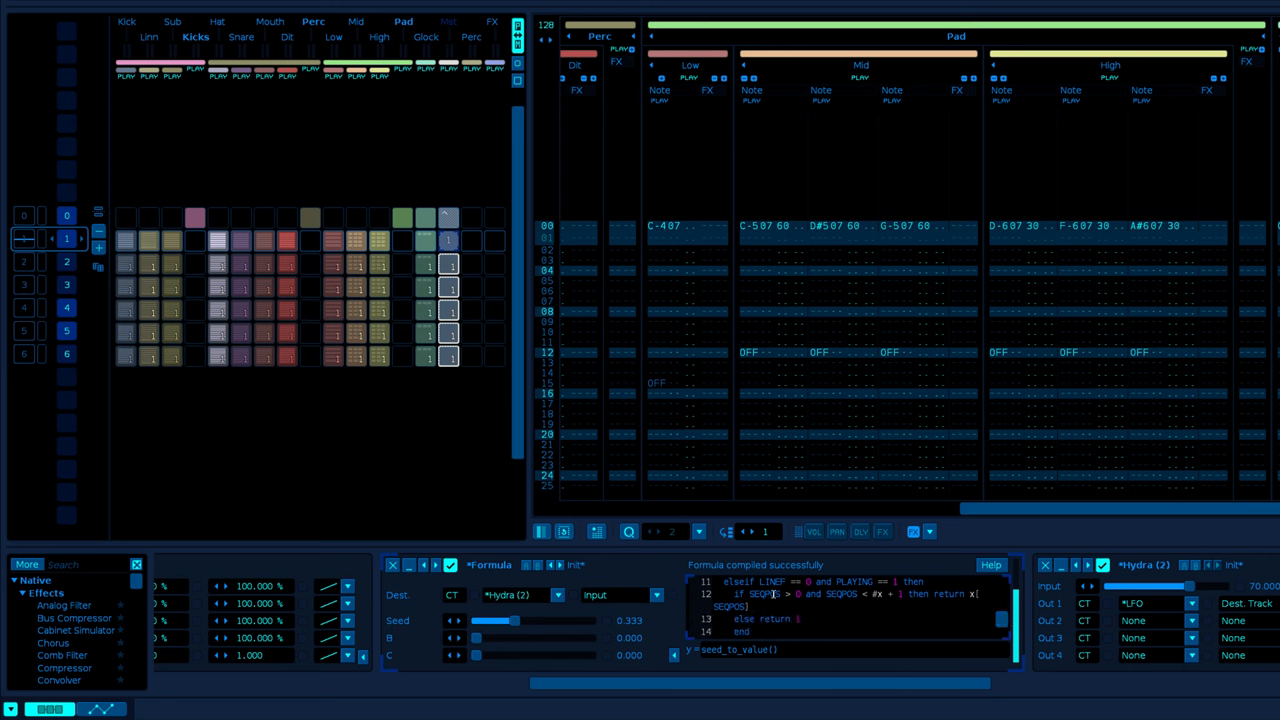
mouse_move(865, 598)
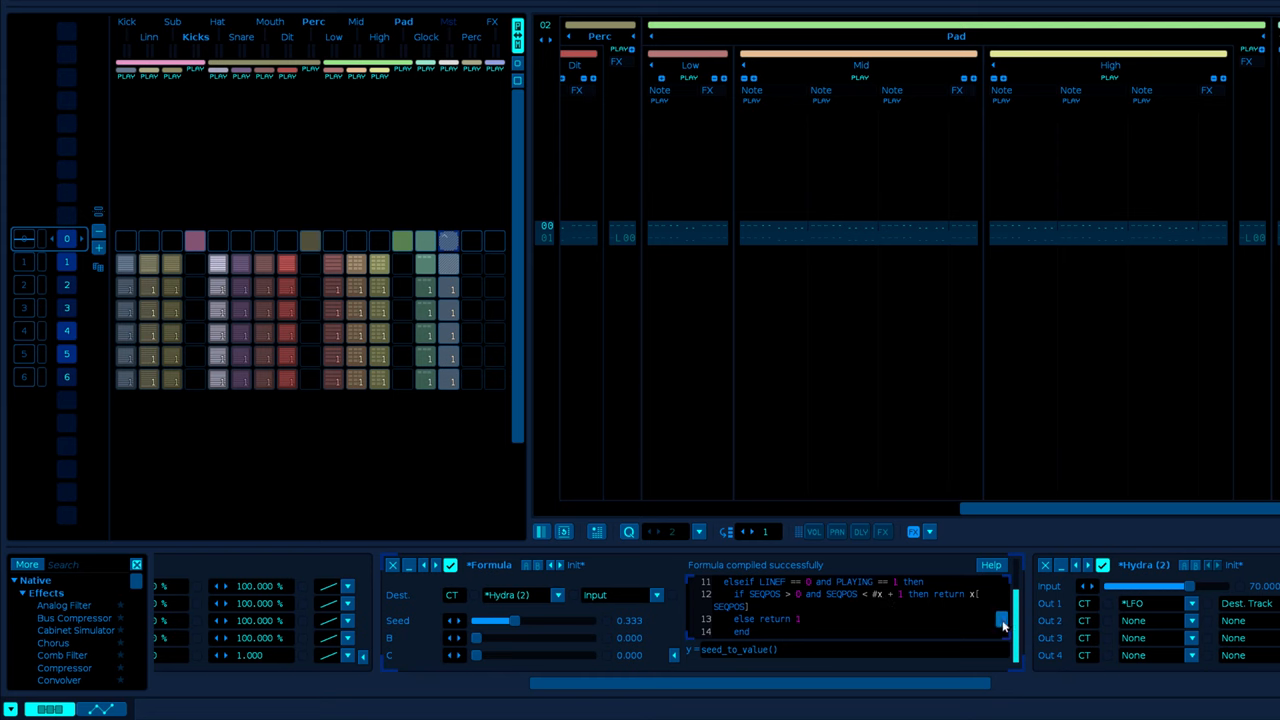
scroll("up", 3)
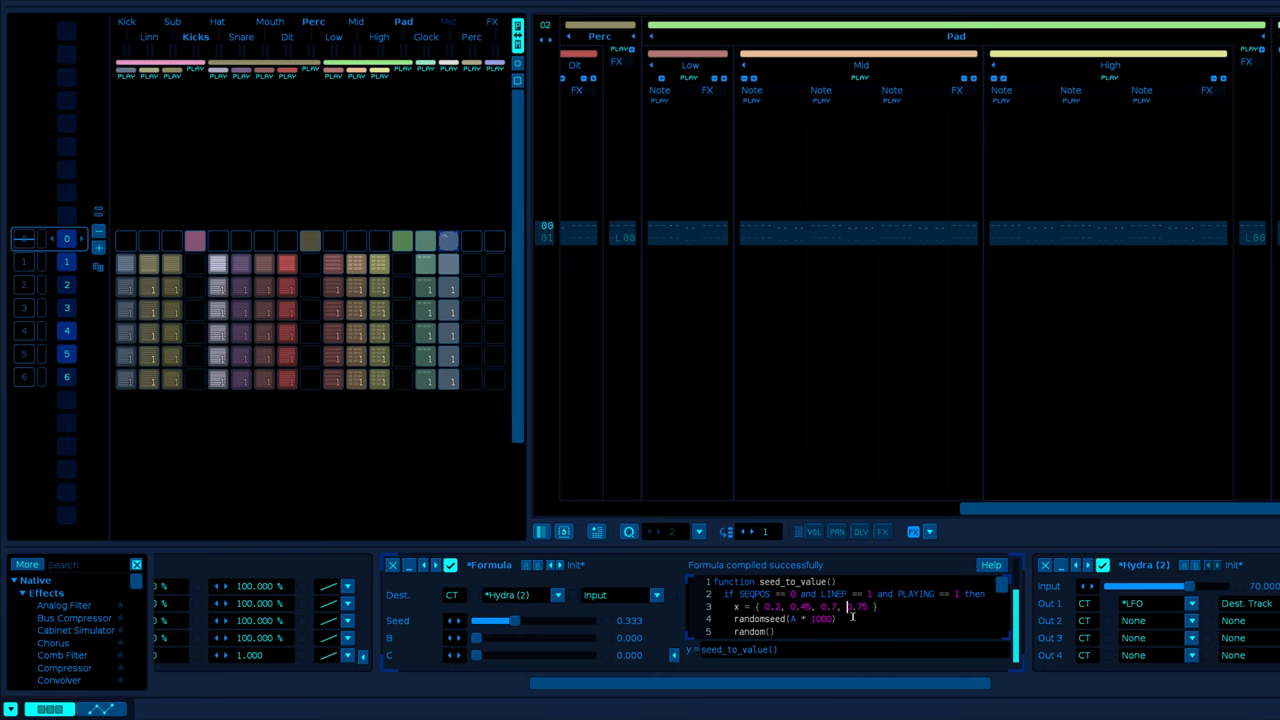
scroll("down", 3)
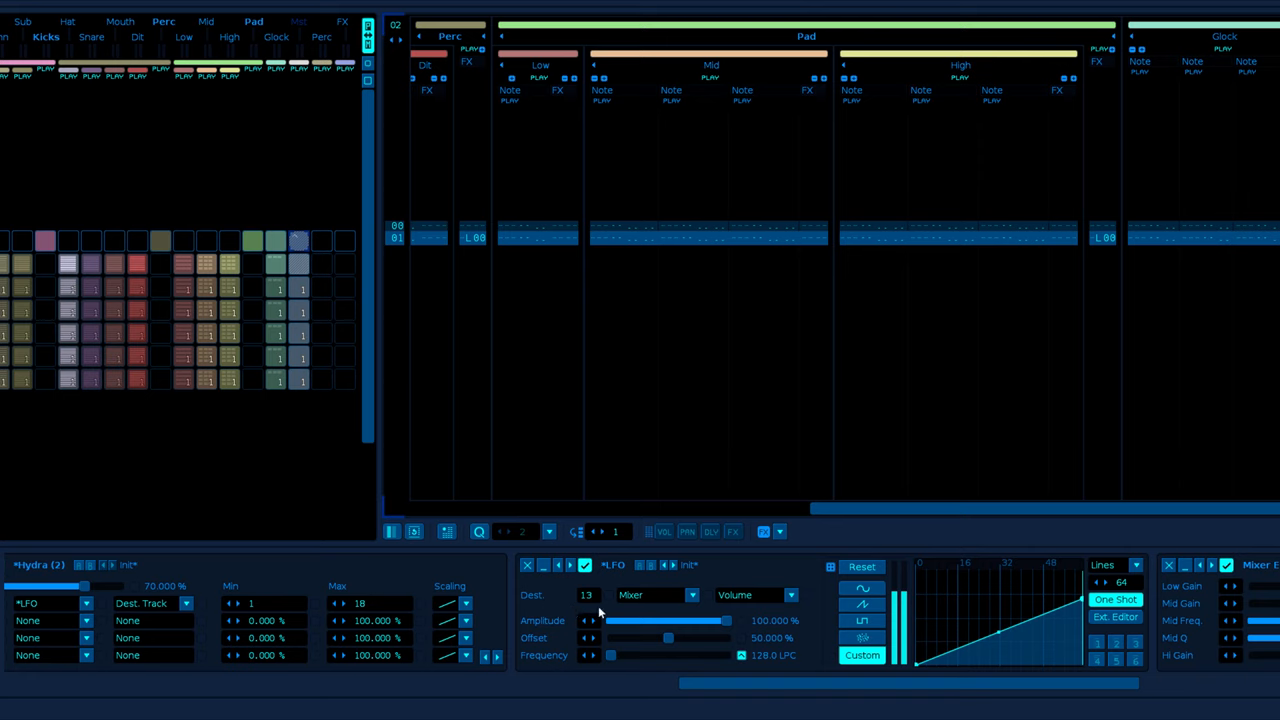
mouse_move(755, 577)
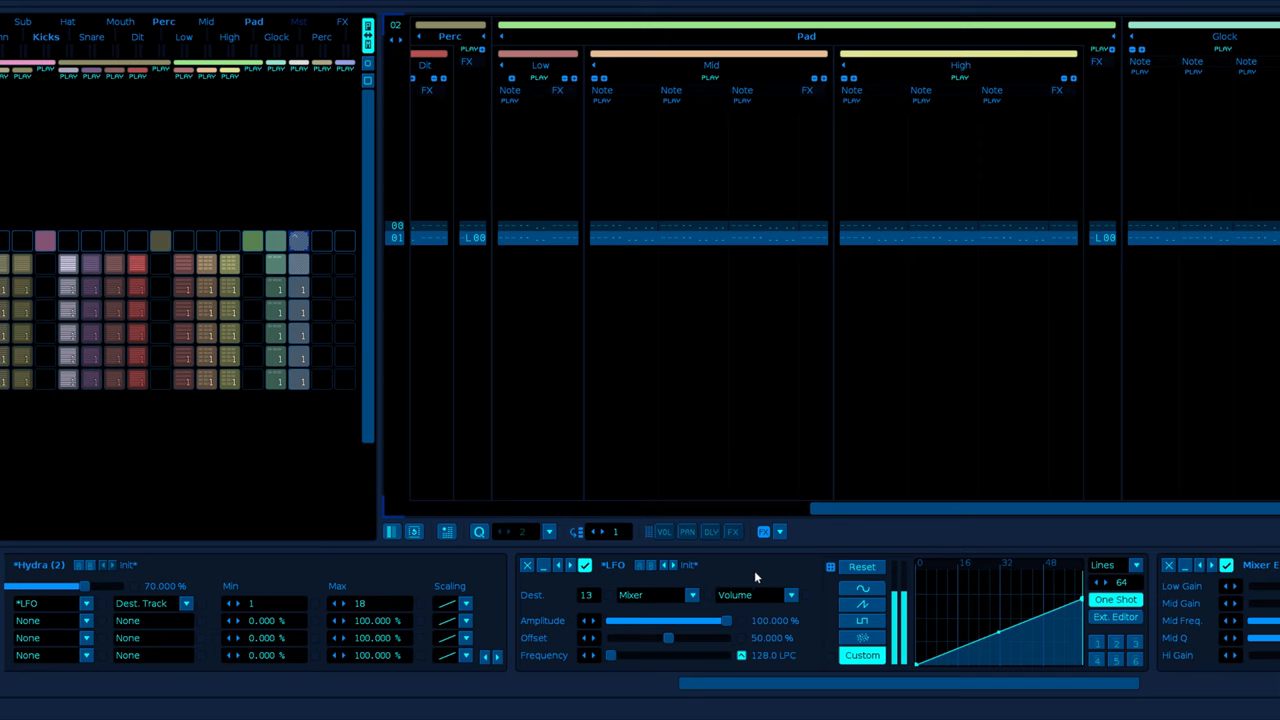
mouse_move(584, 606)
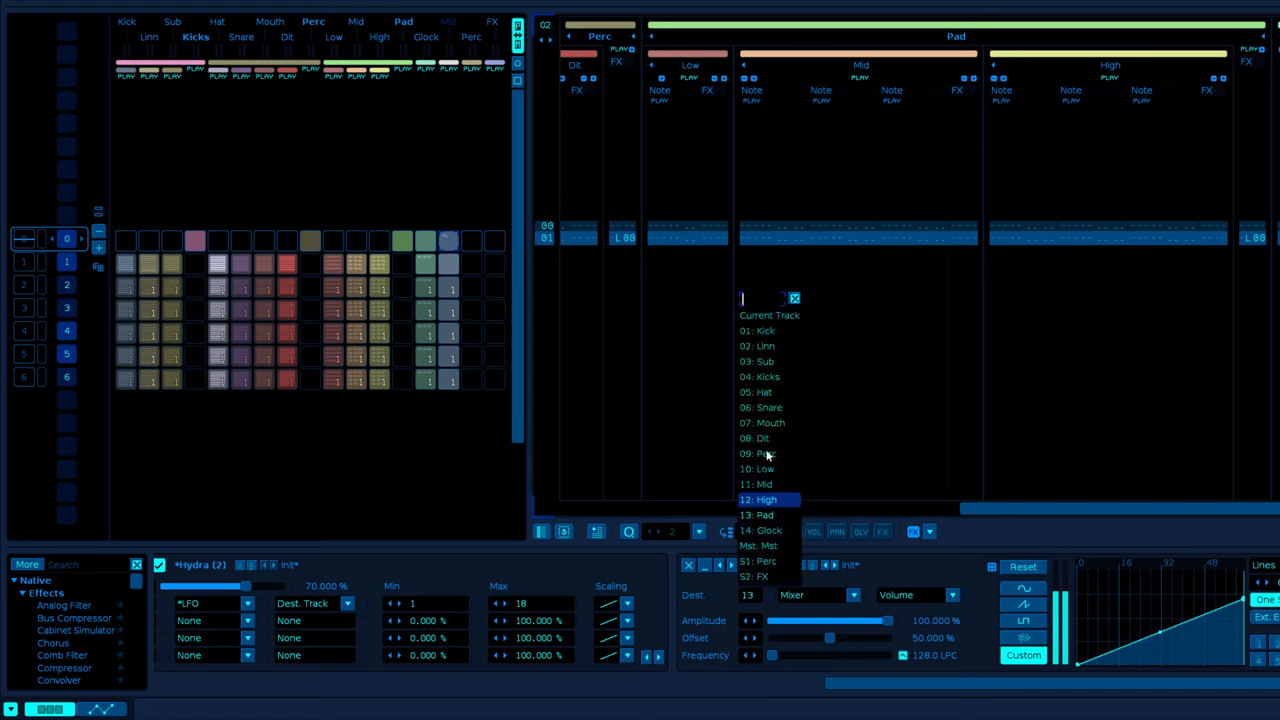
mouse_move(766, 600)
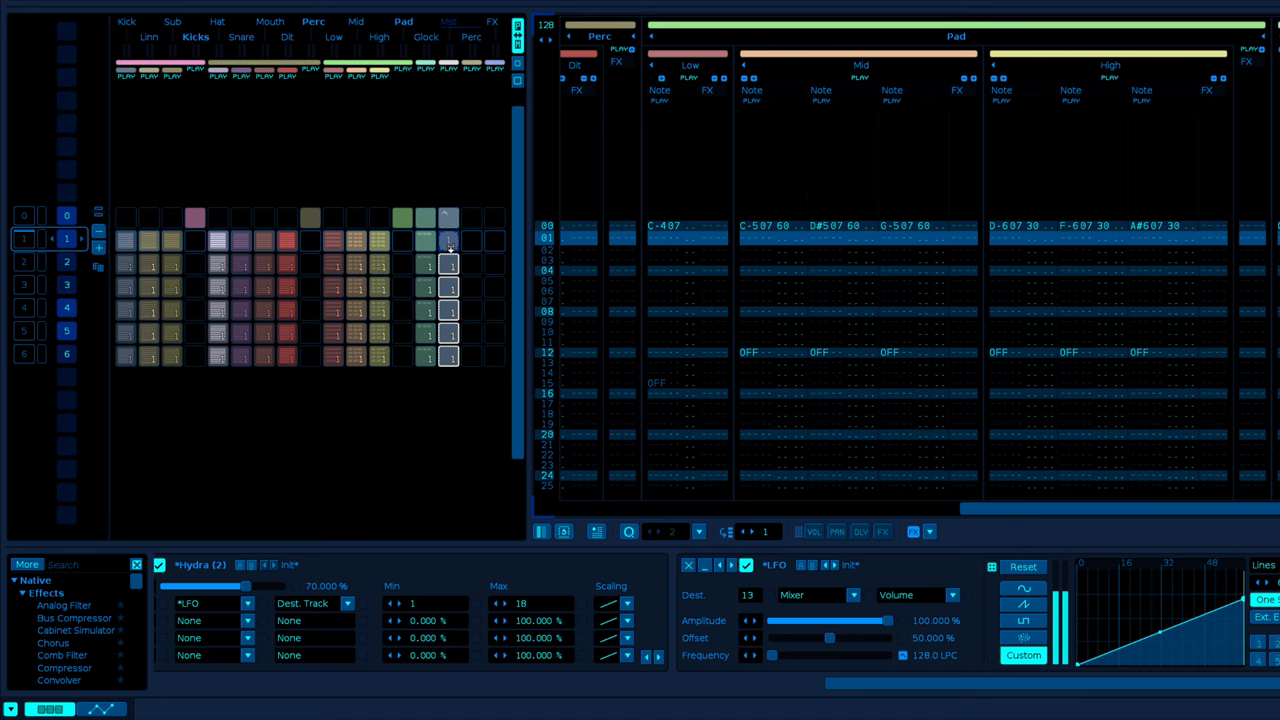
mouse_move(448, 378)
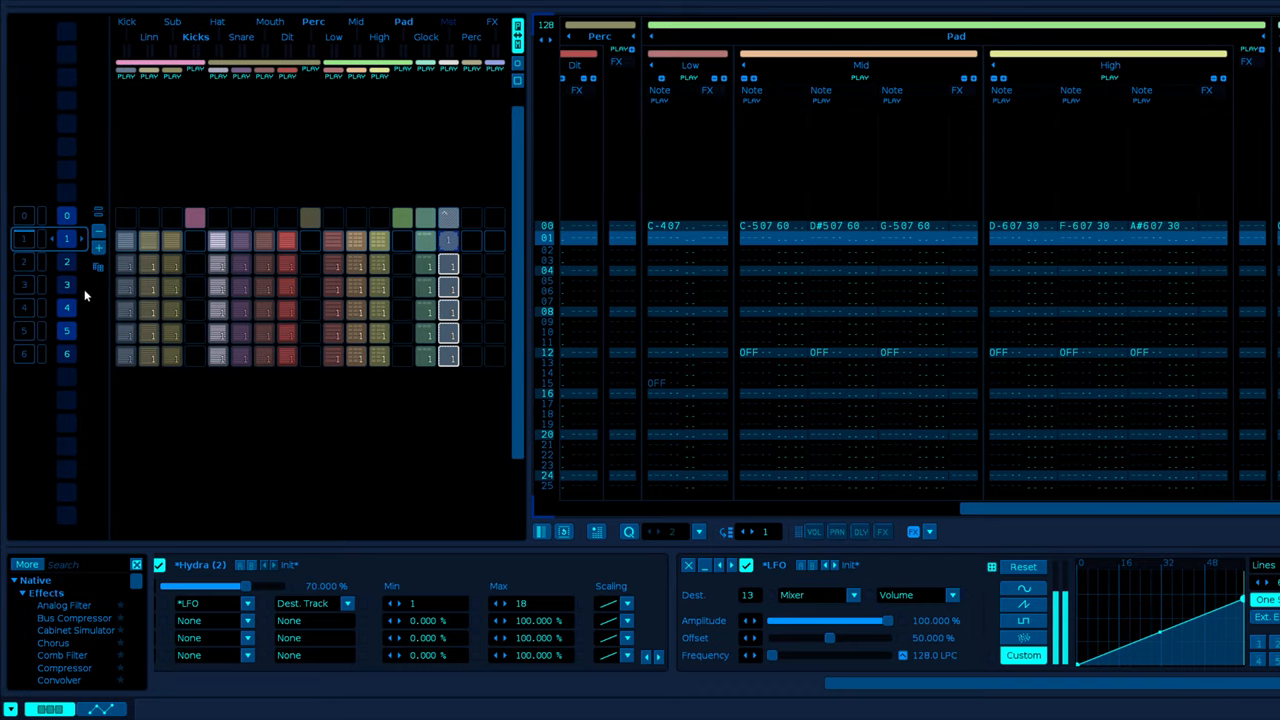
mouse_move(71, 353)
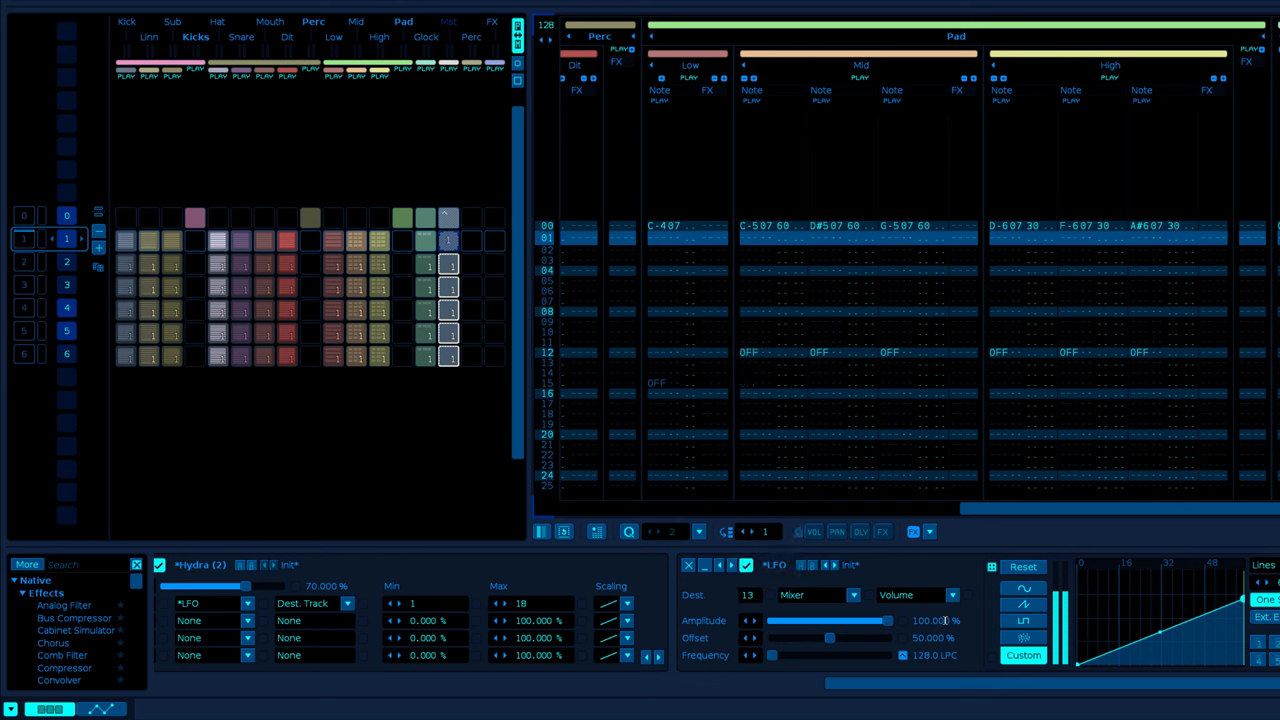
mouse_move(913, 614)
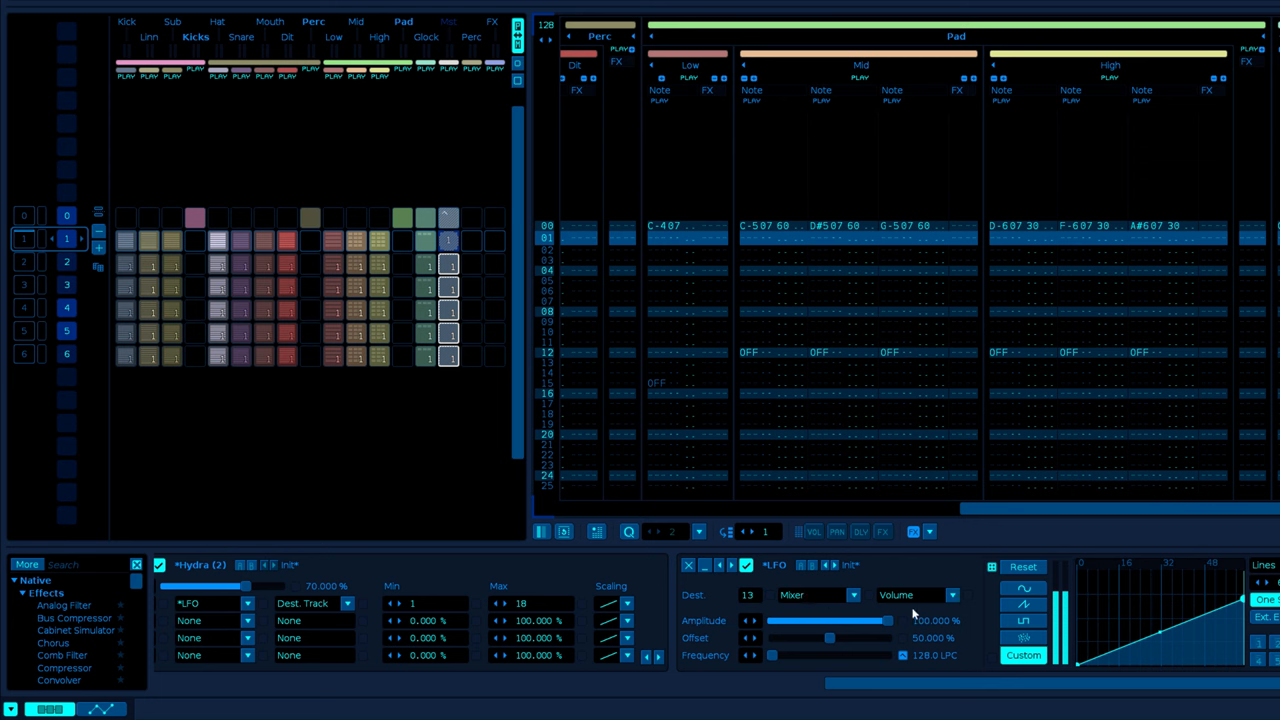
mouse_move(905, 615)
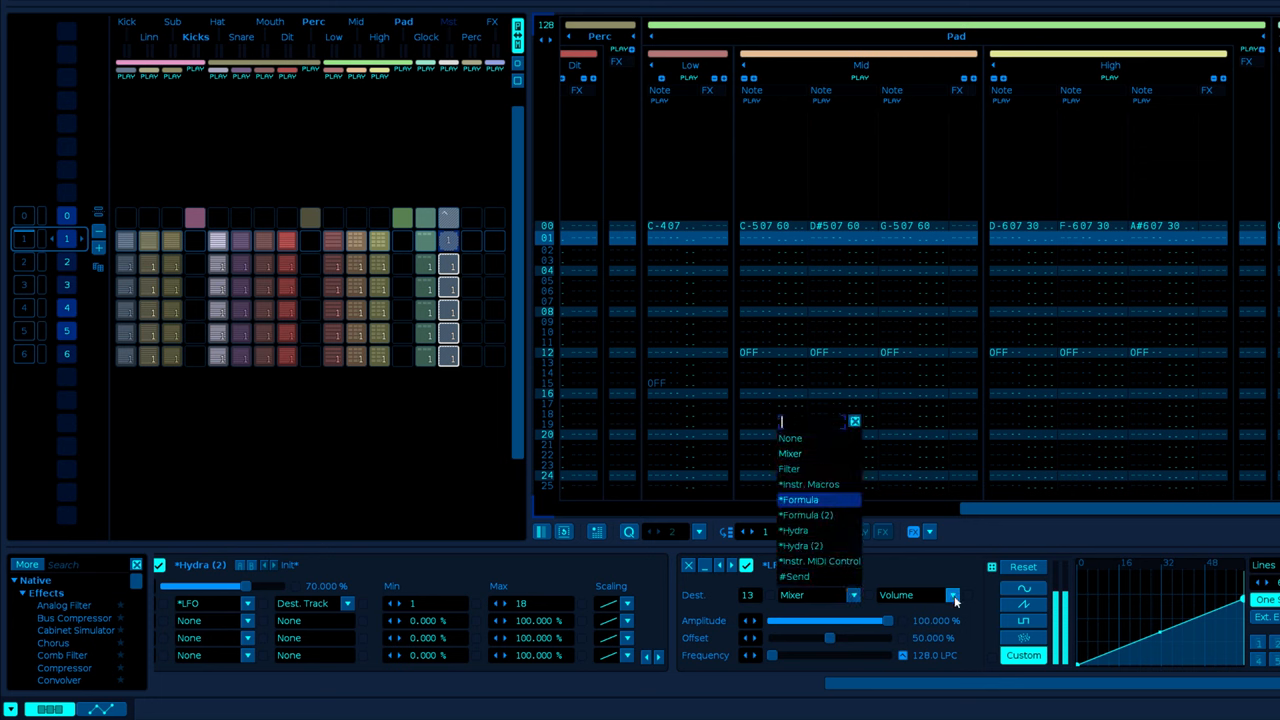
Keep the LFO's destination on Mixer with Volume as the modulated parameter.
left_click(950, 595)
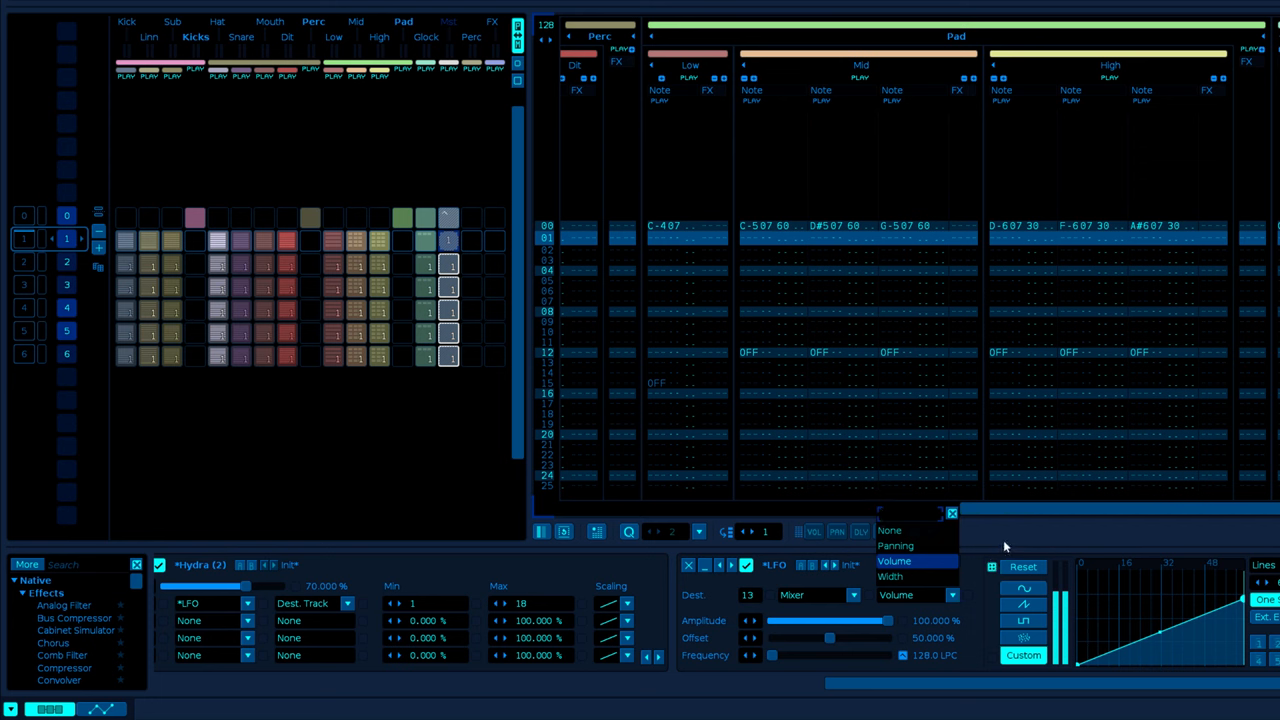
left_click(894, 561)
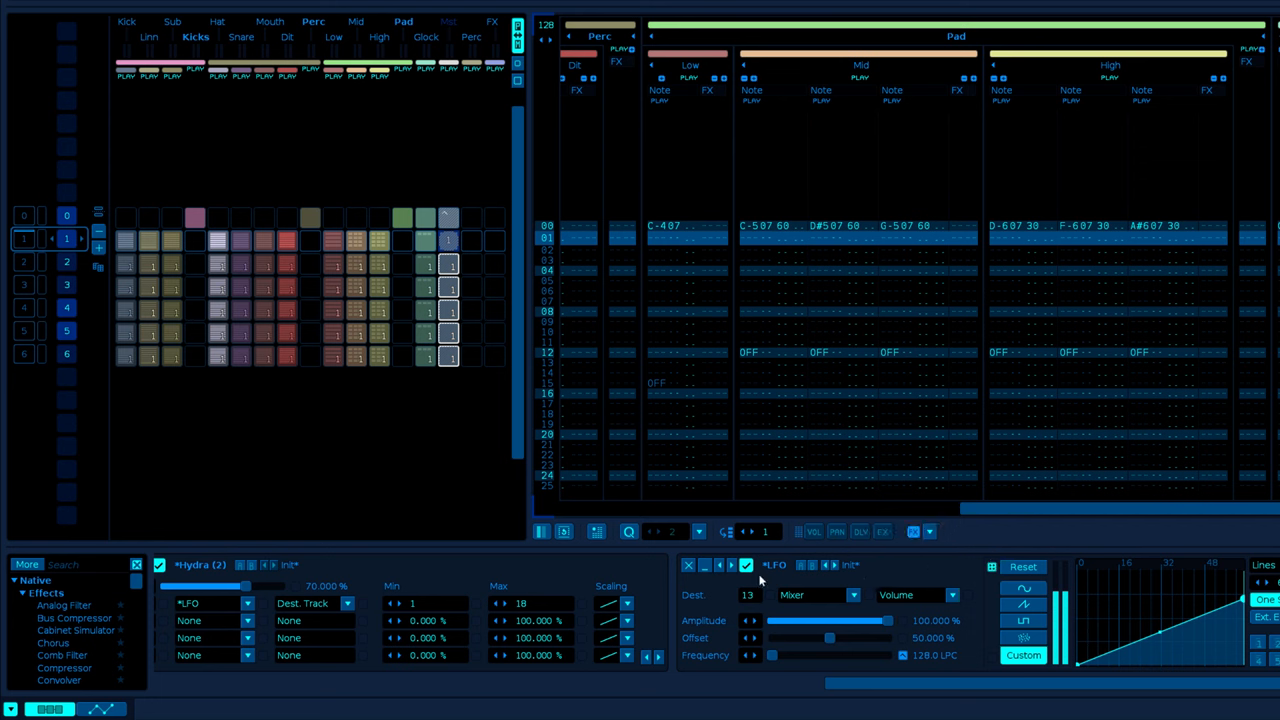
mouse_move(796, 611)
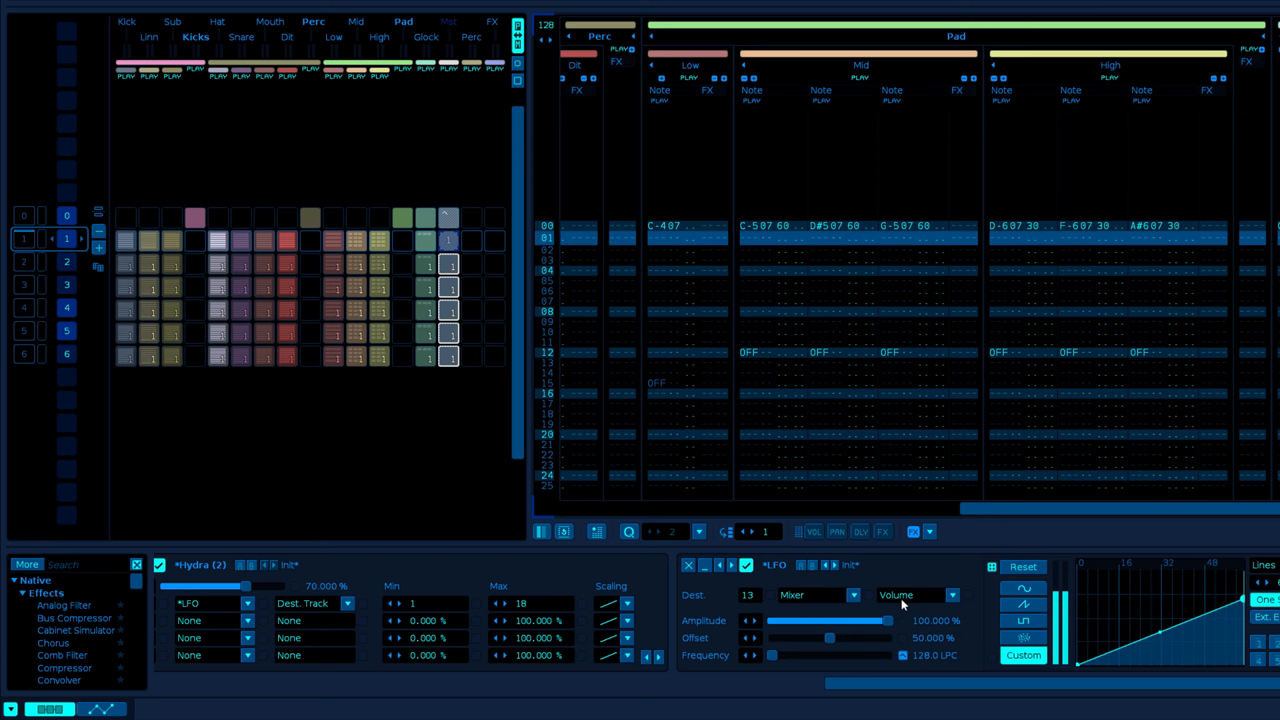
mouse_move(918, 700)
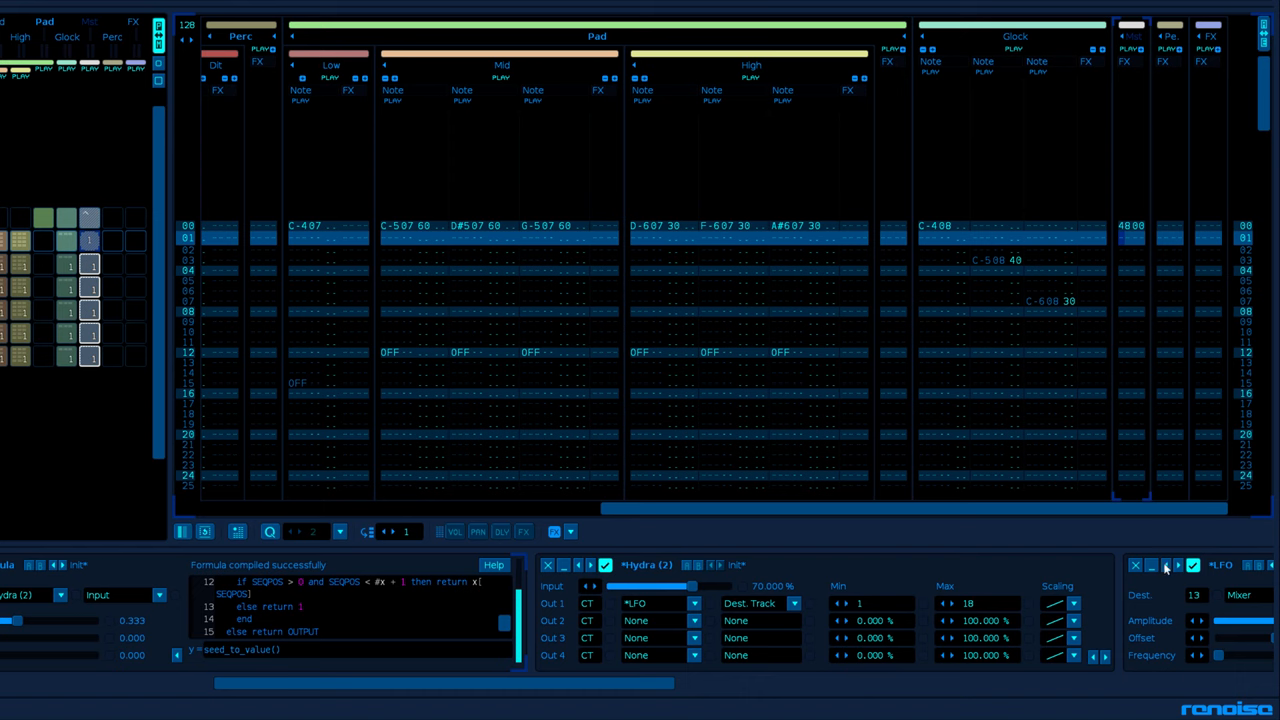
mouse_move(570, 675)
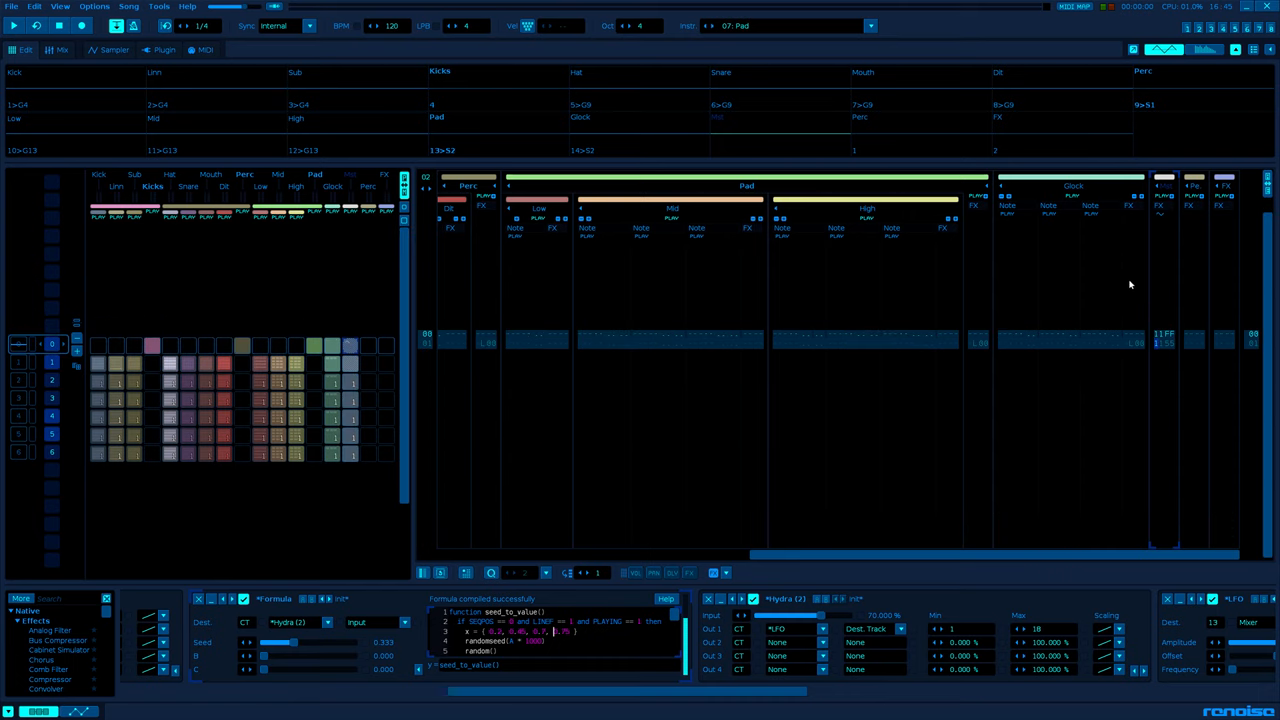
mouse_move(1038, 306)
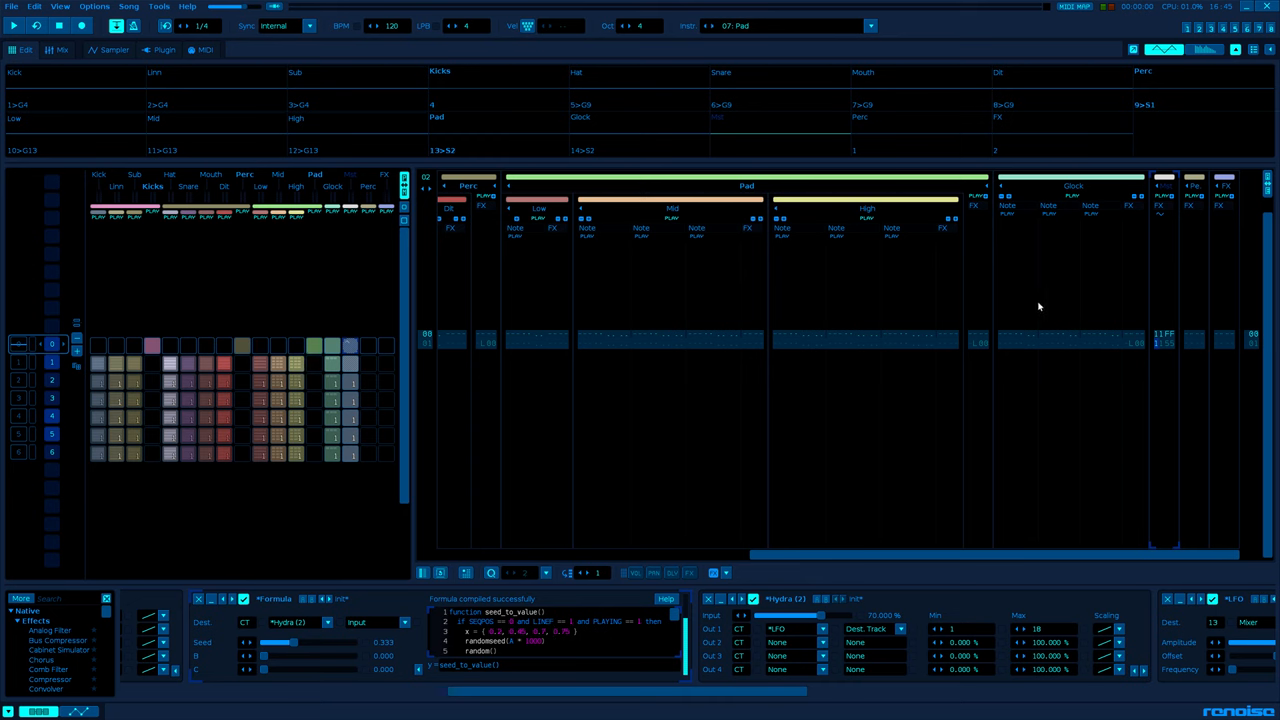
mouse_move(1137, 350)
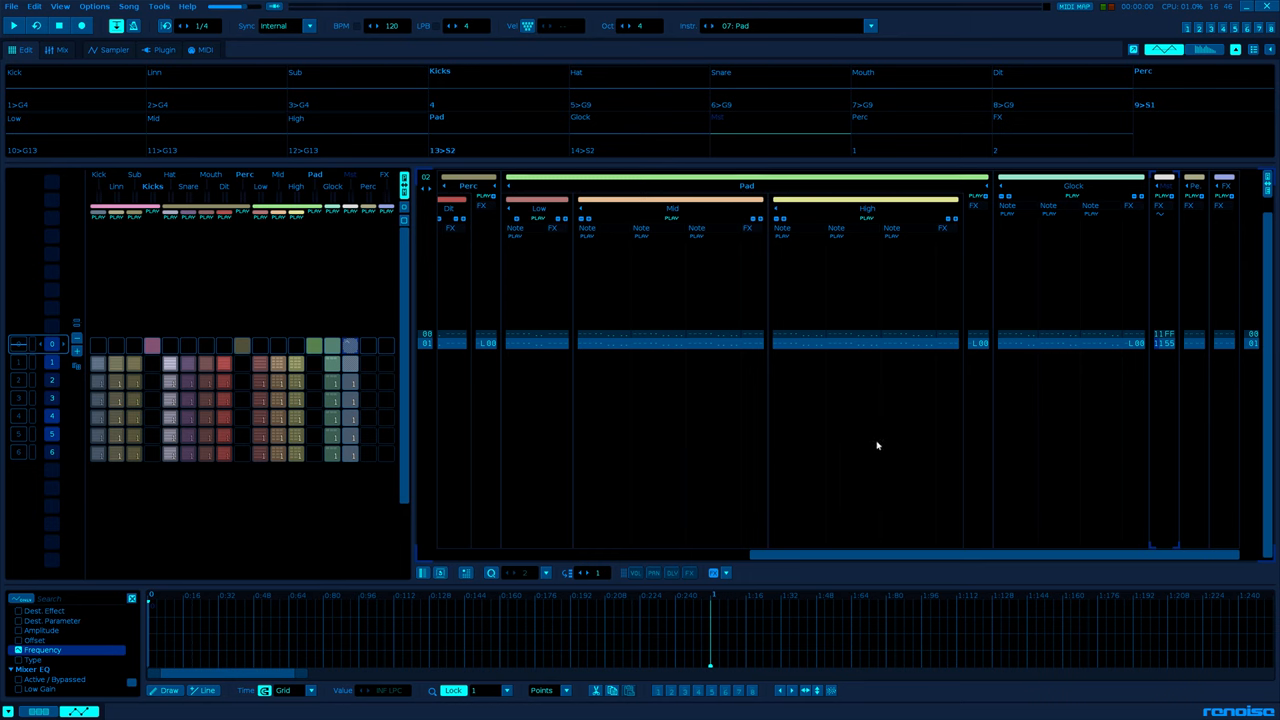
mouse_move(748, 515)
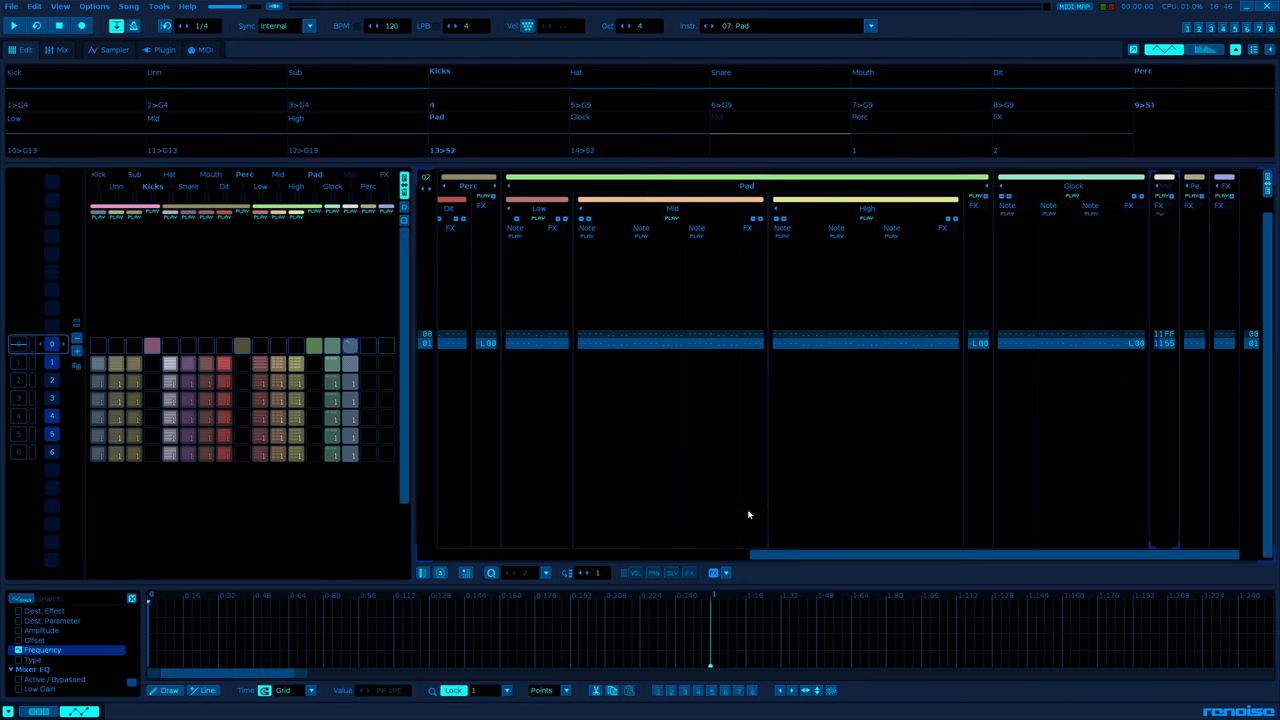
mouse_move(1029, 527)
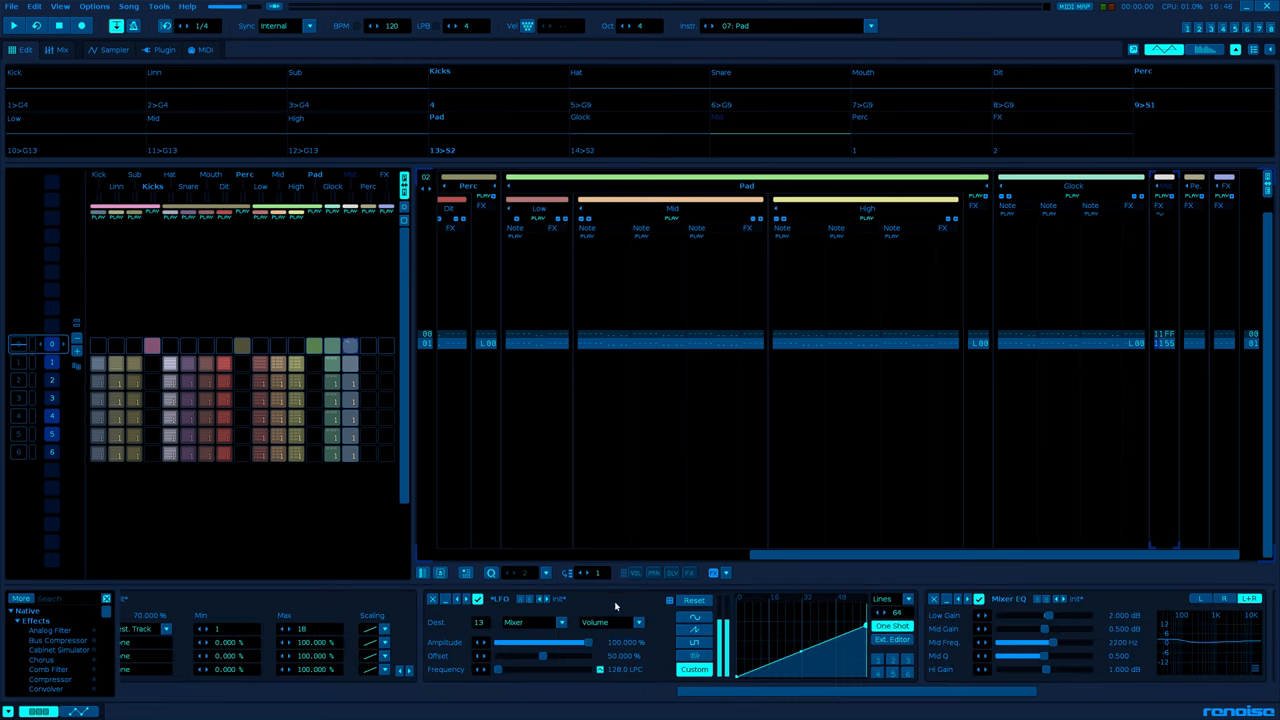
mouse_move(733, 527)
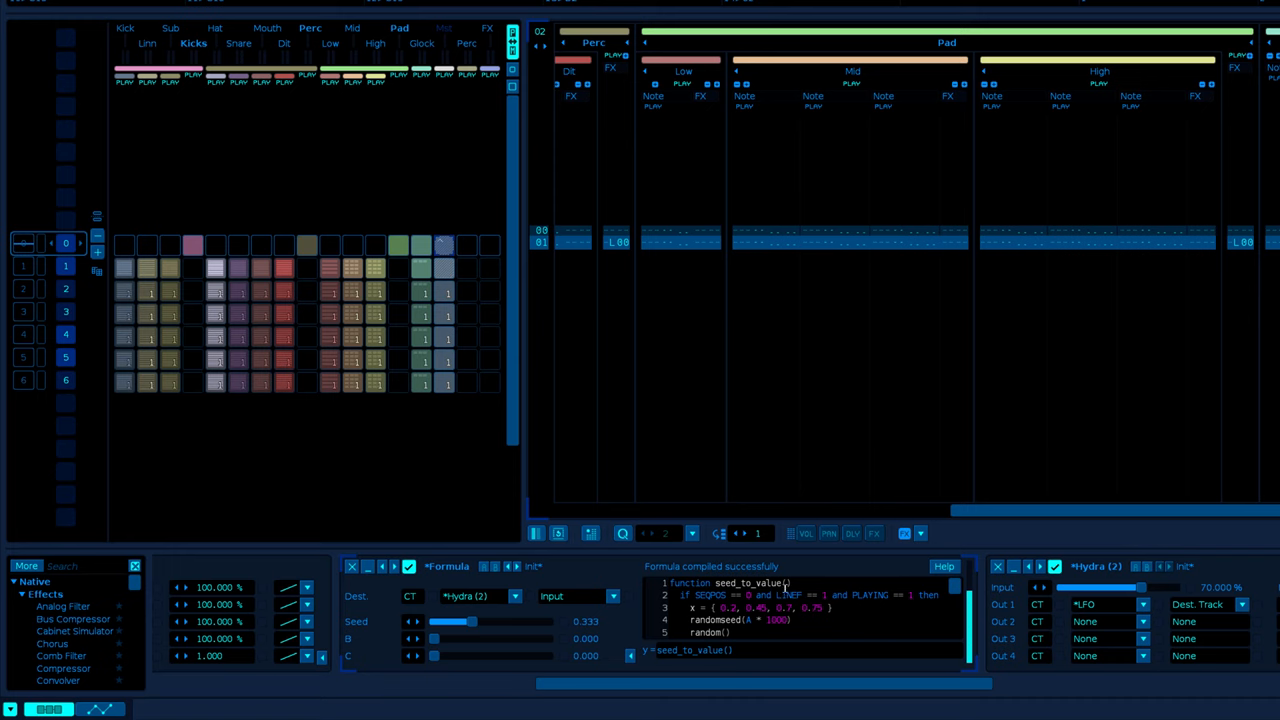
mouse_move(866, 581)
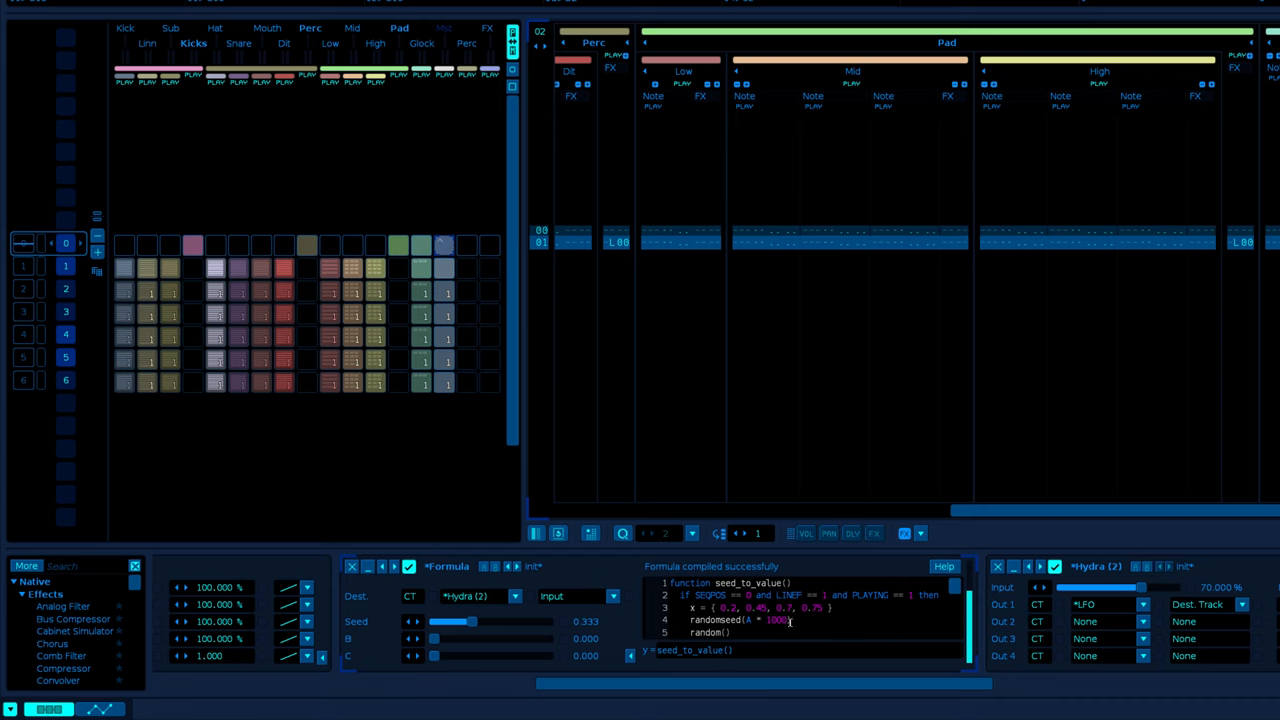
mouse_move(344, 406)
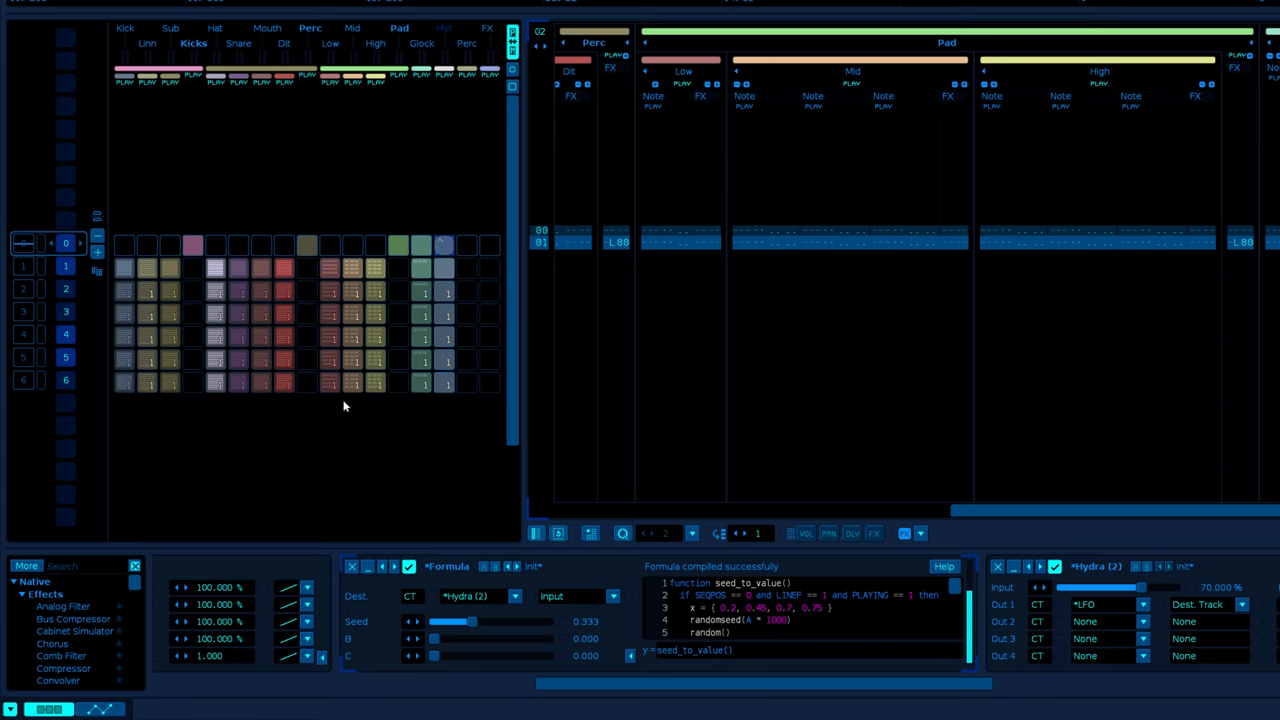
mouse_move(553, 475)
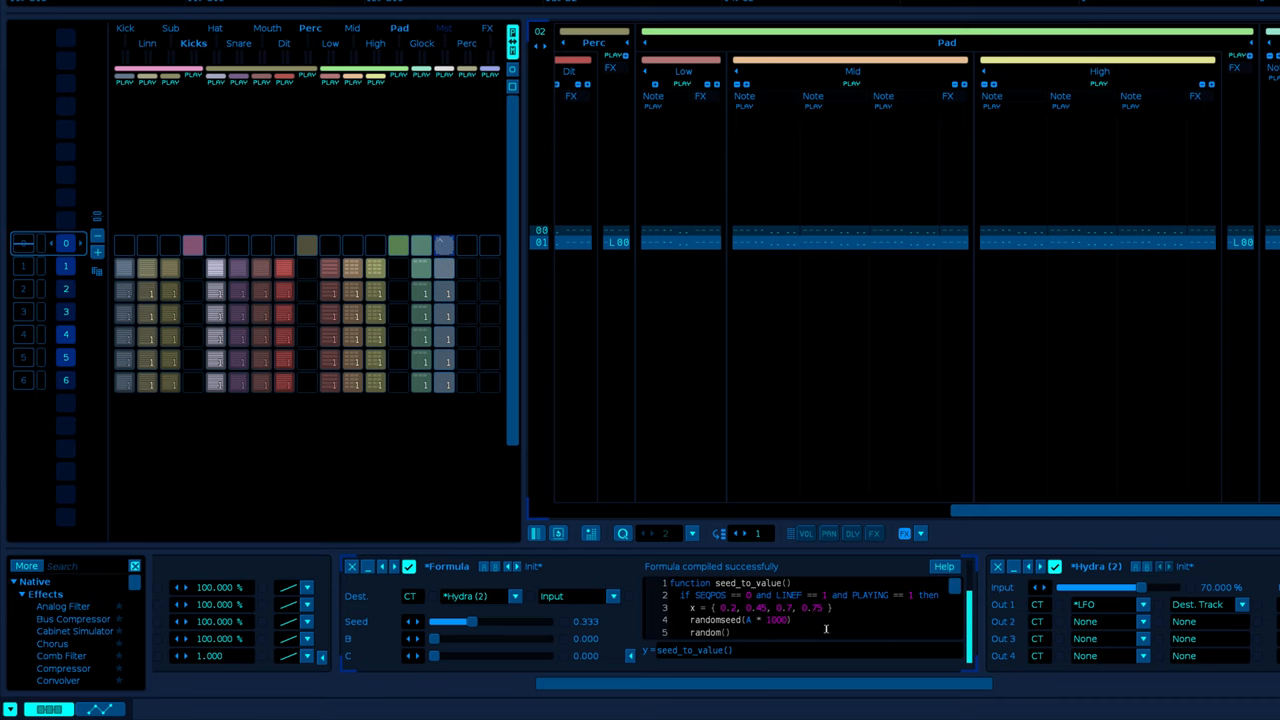
scroll("down", 3)
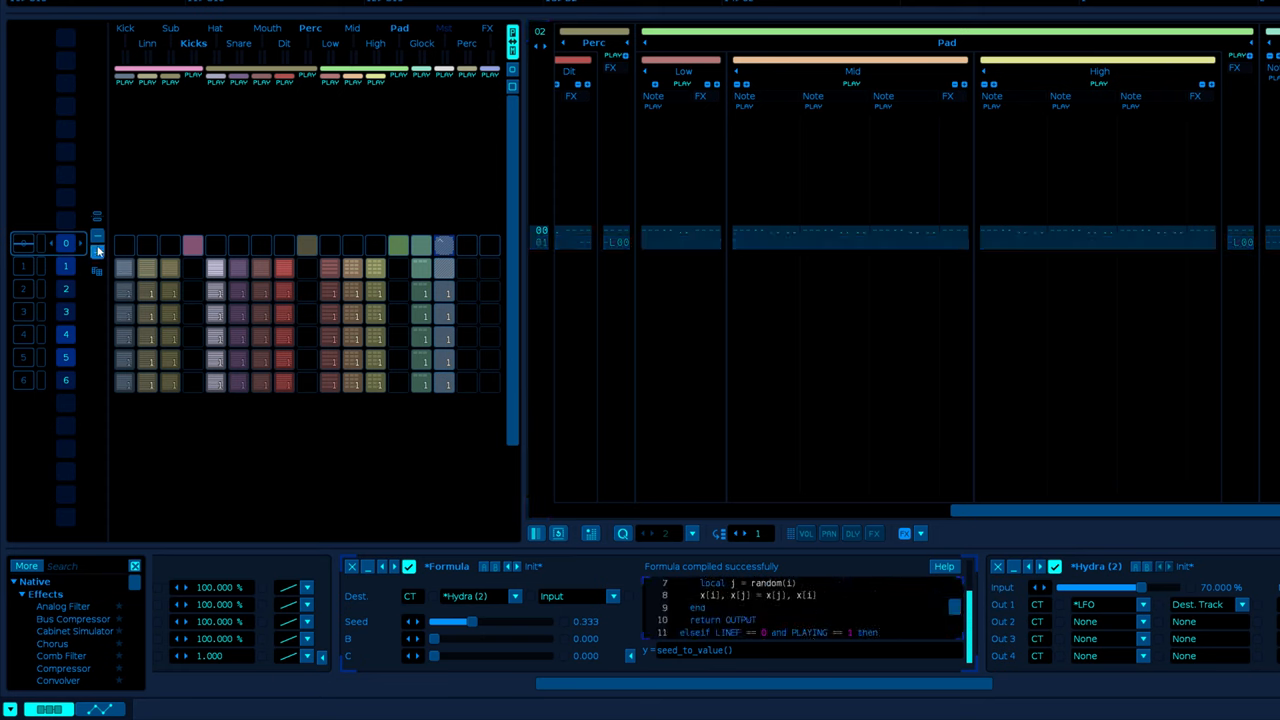
mouse_move(650, 410)
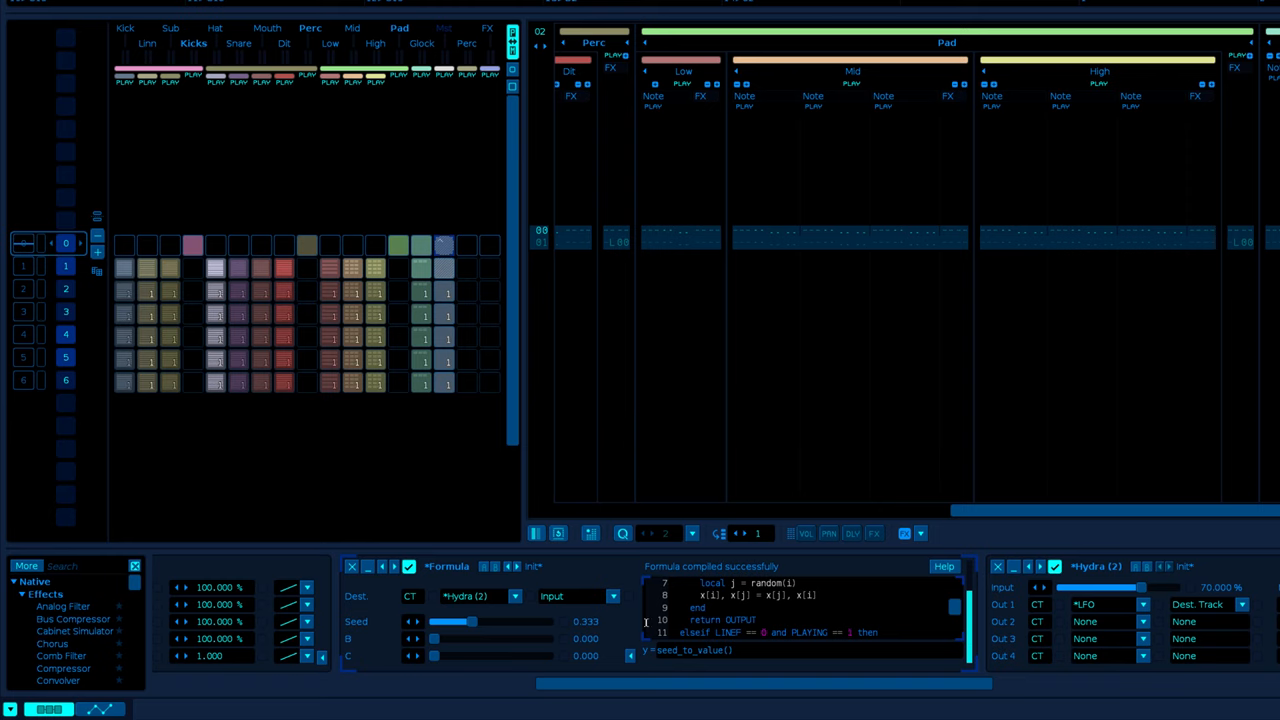
mouse_move(737, 684)
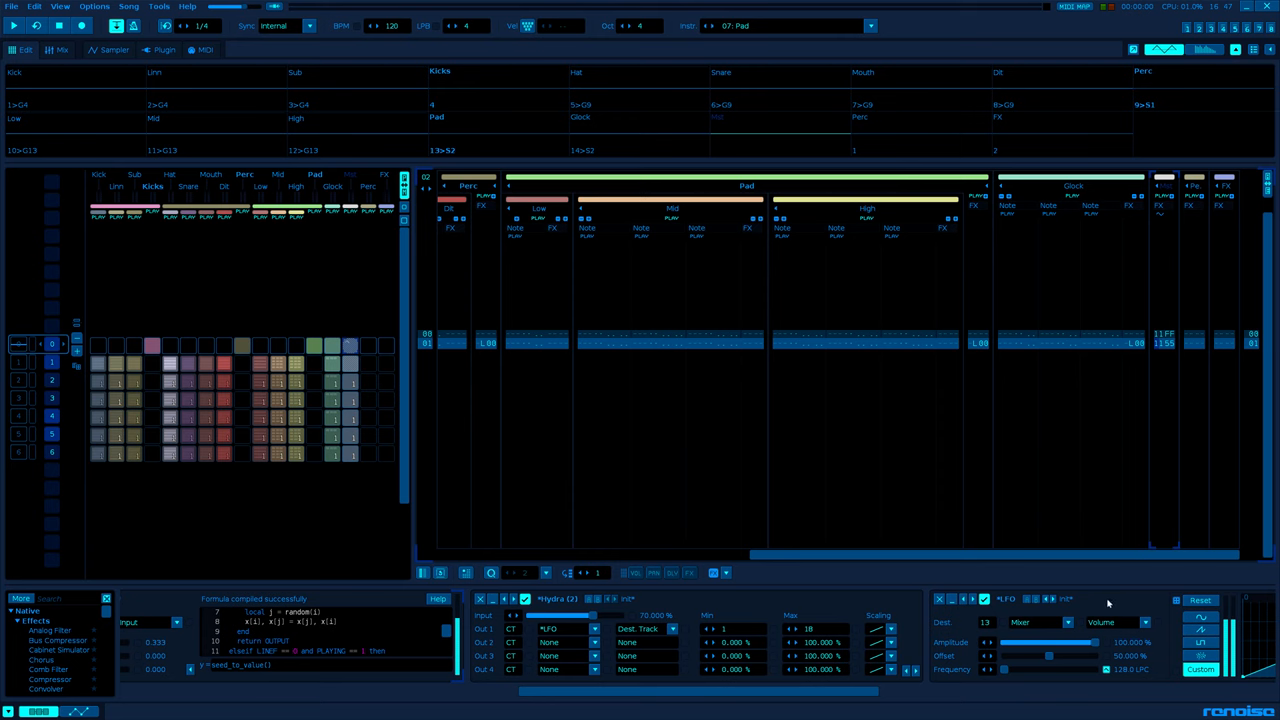
mouse_move(810, 490)
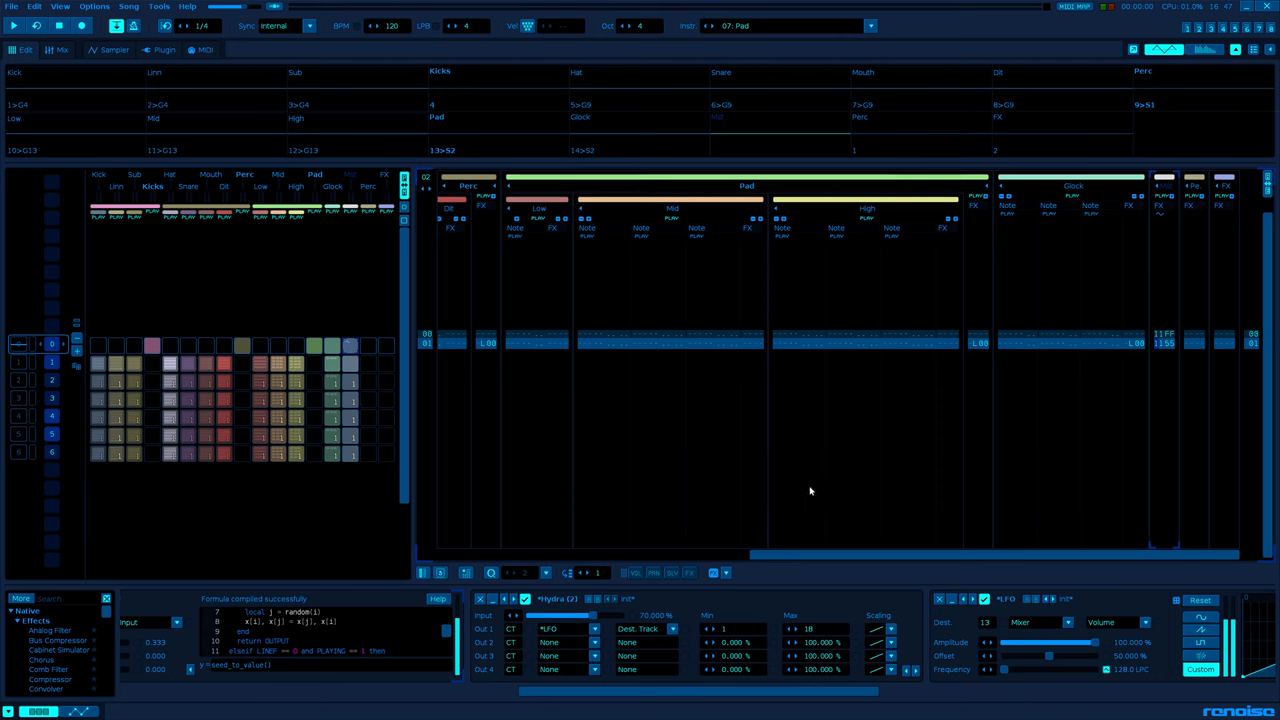
mouse_move(1102, 594)
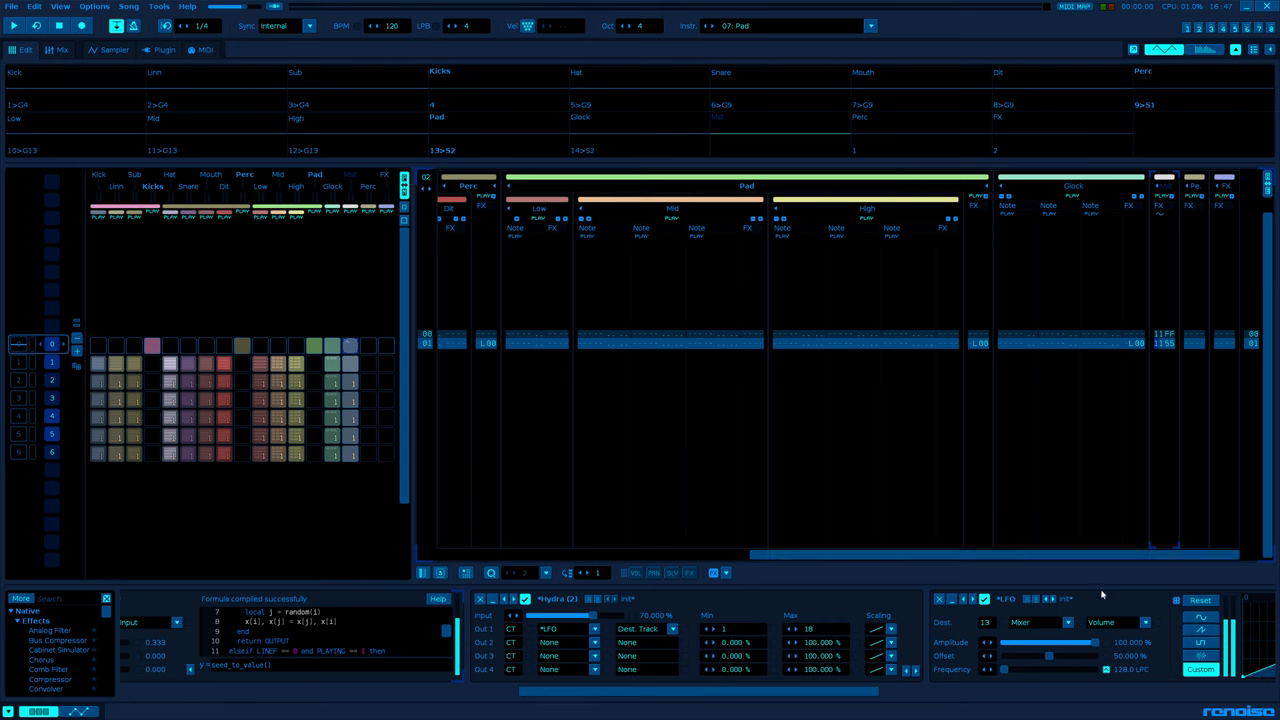
mouse_move(637, 454)
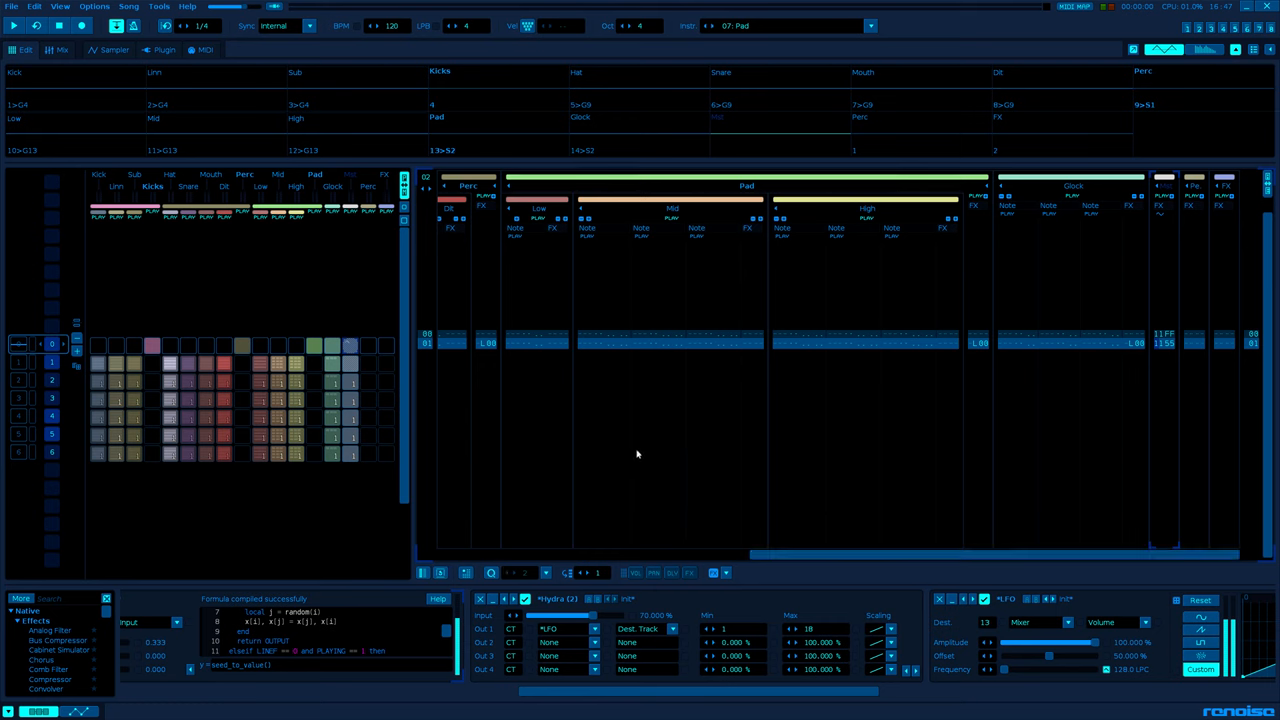